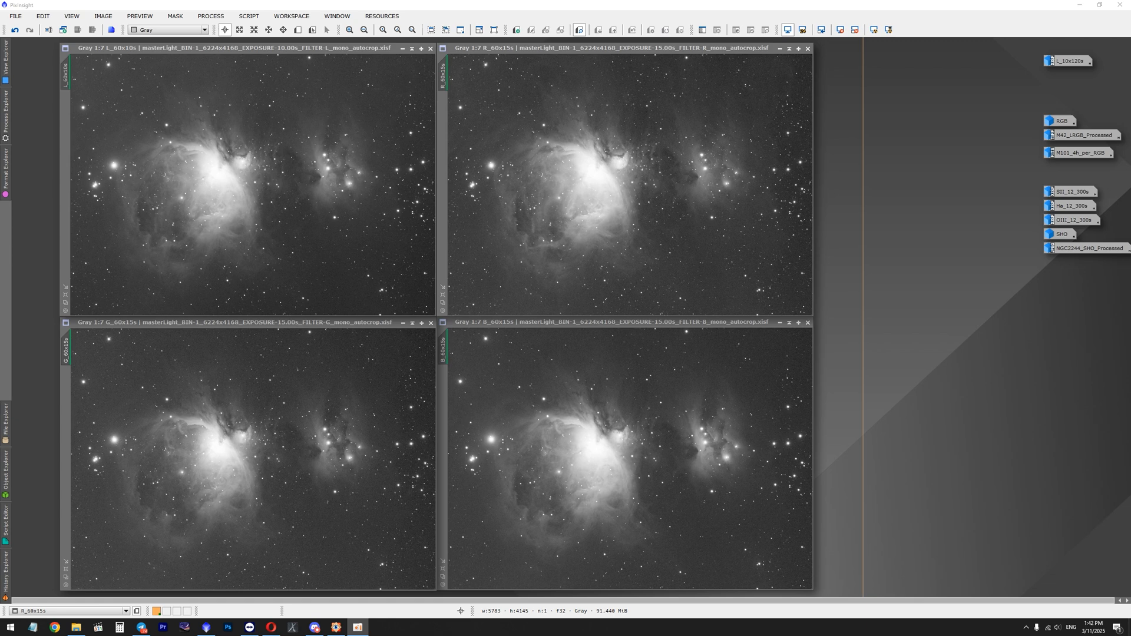
mouse_move(414, 298)
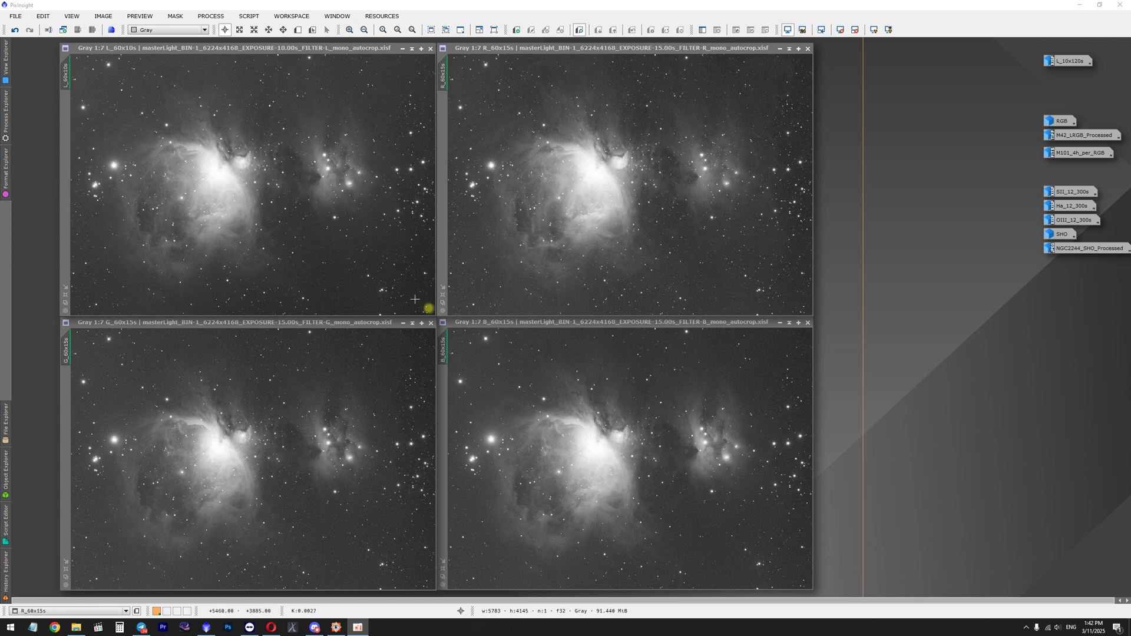
mouse_move(442, 280)
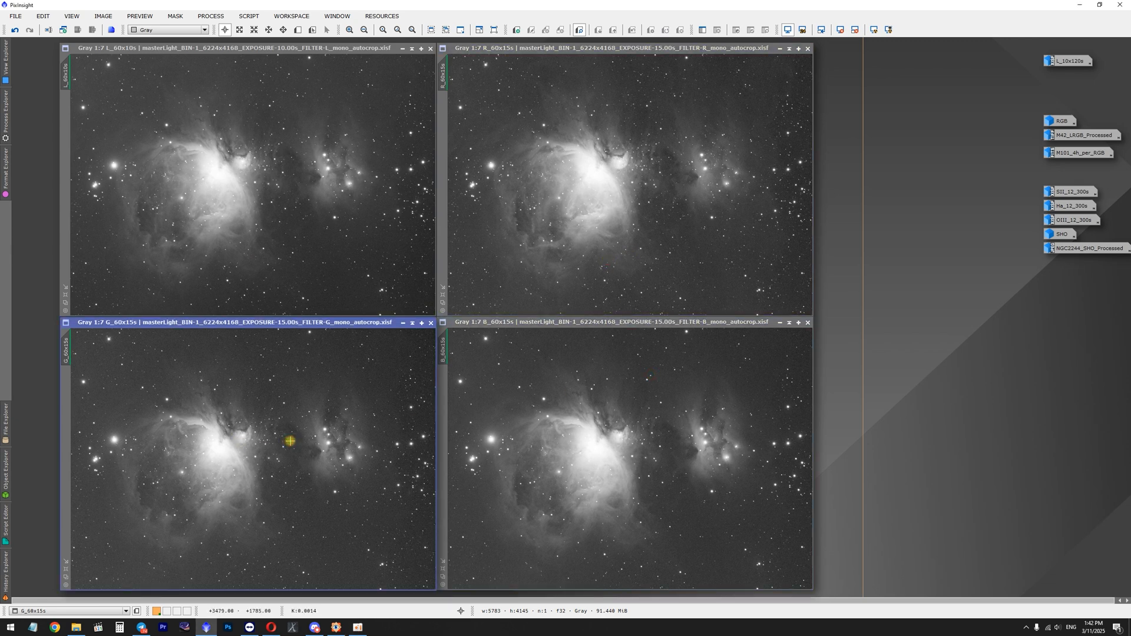
mouse_move(599, 311)
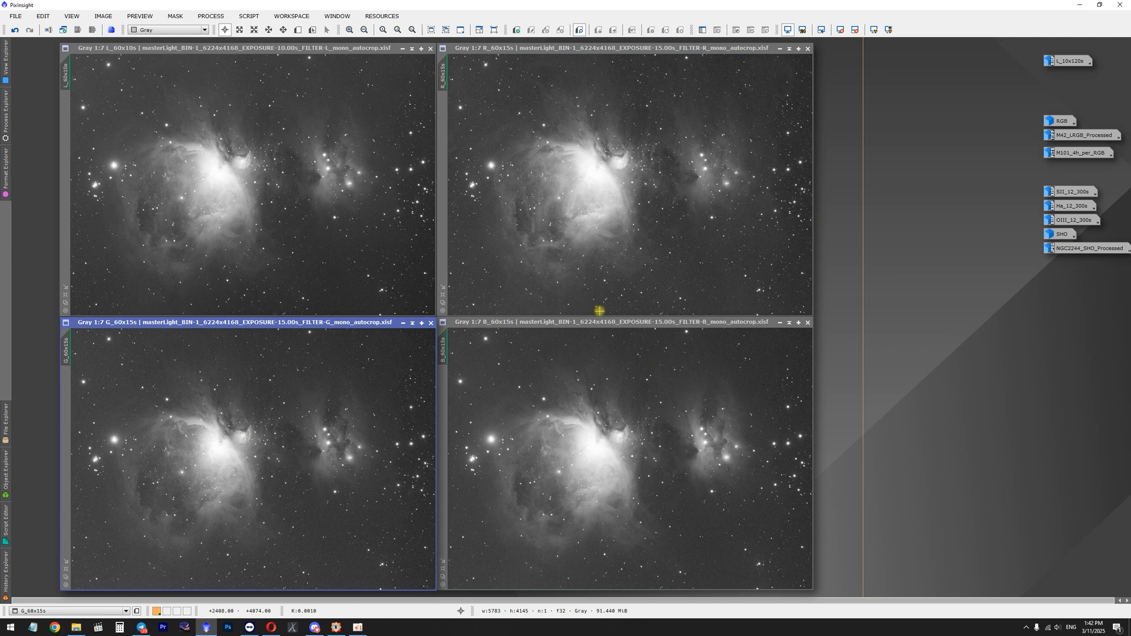
mouse_move(572, 256)
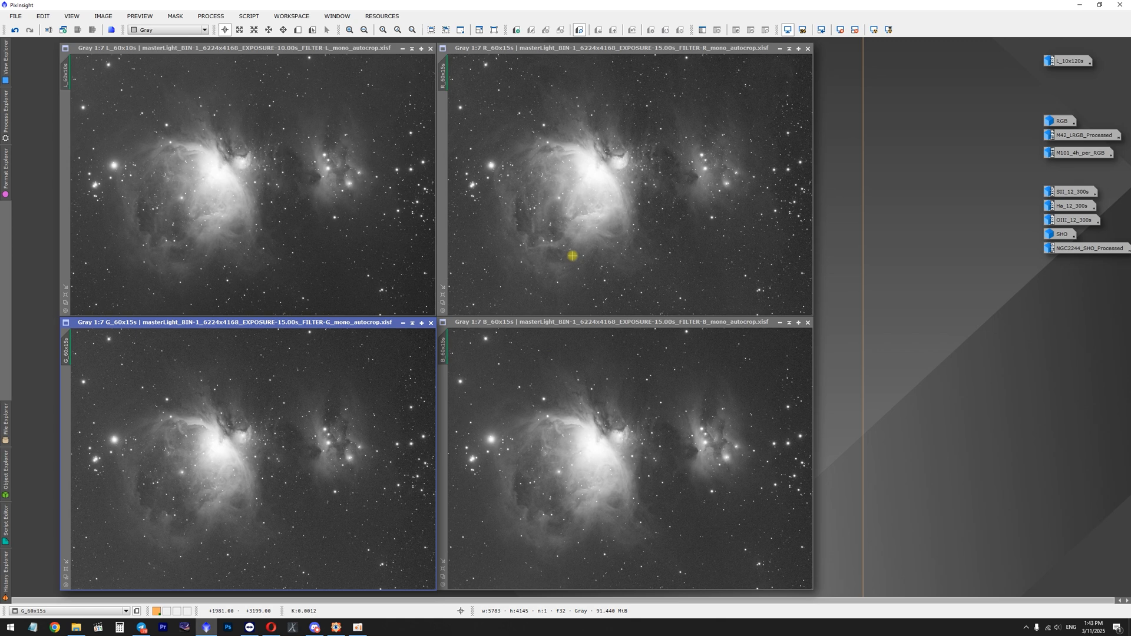
mouse_move(294, 135)
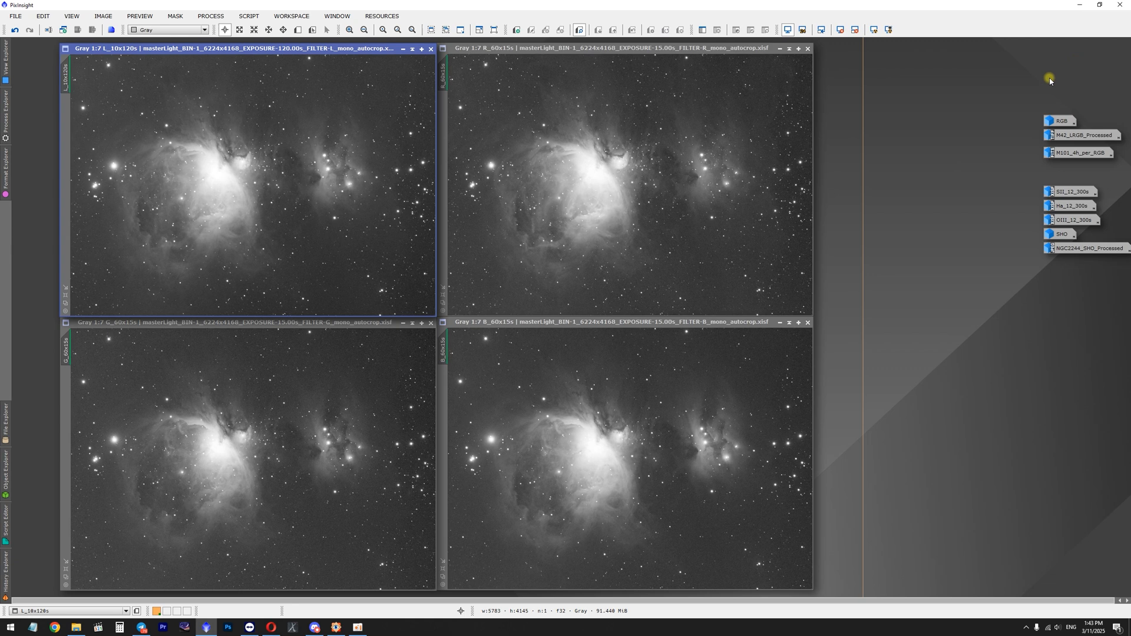
mouse_move(250, 188)
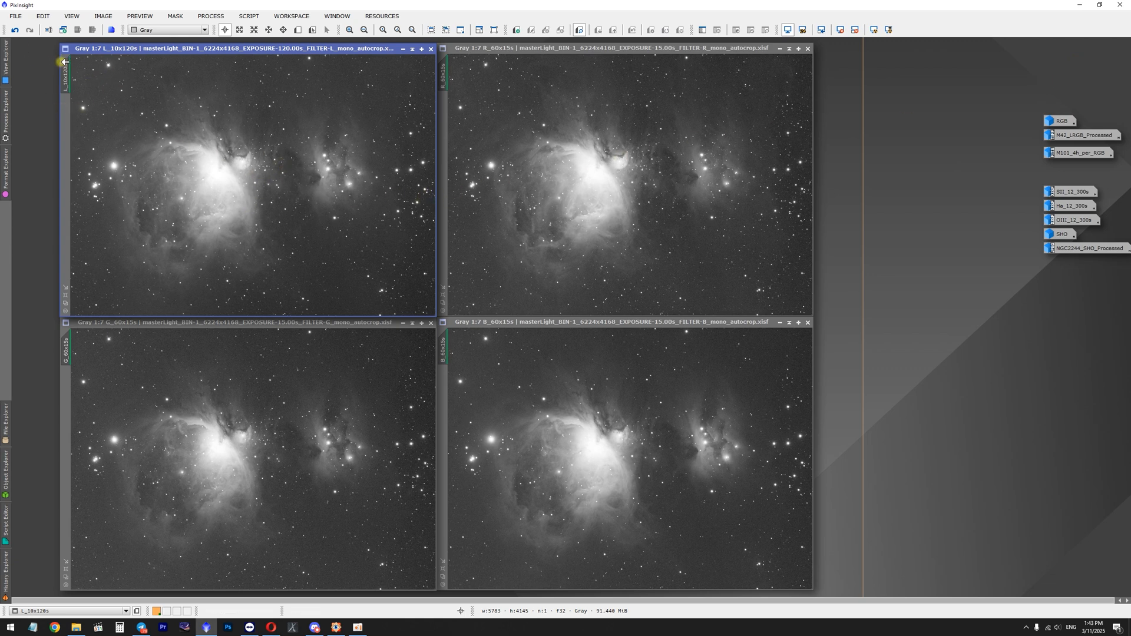
mouse_move(266, 59)
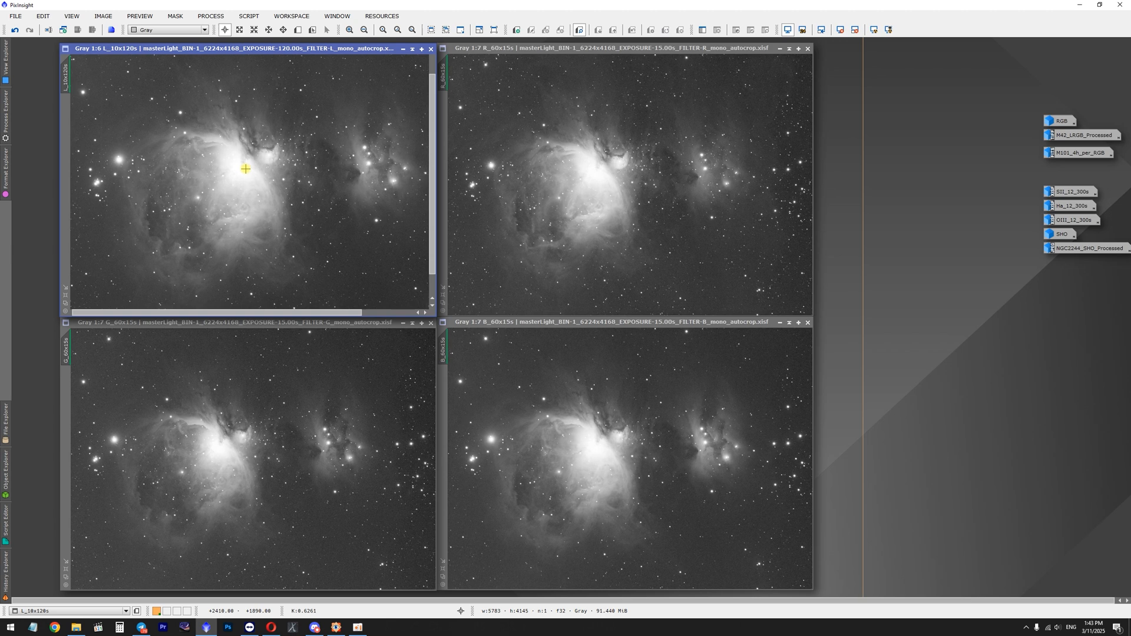
mouse_move(195, 135)
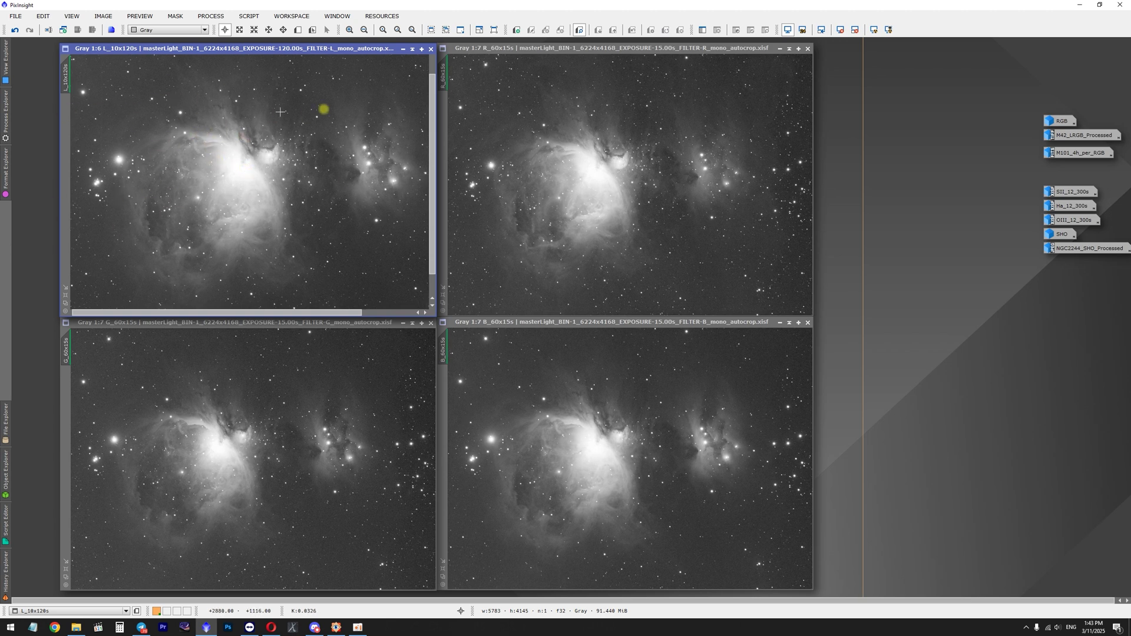
Iconize the 120 s luminance view and the reopened RGB Orion image beside the mono frames
left_click_drag(245, 48, 357, 50)
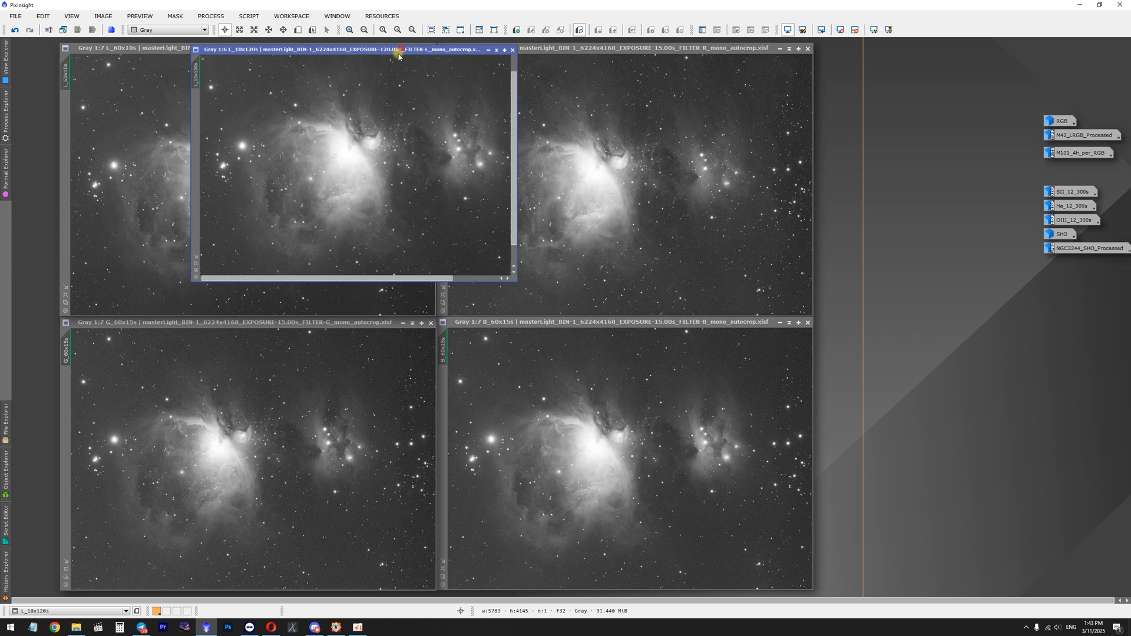
left_click(496, 49)
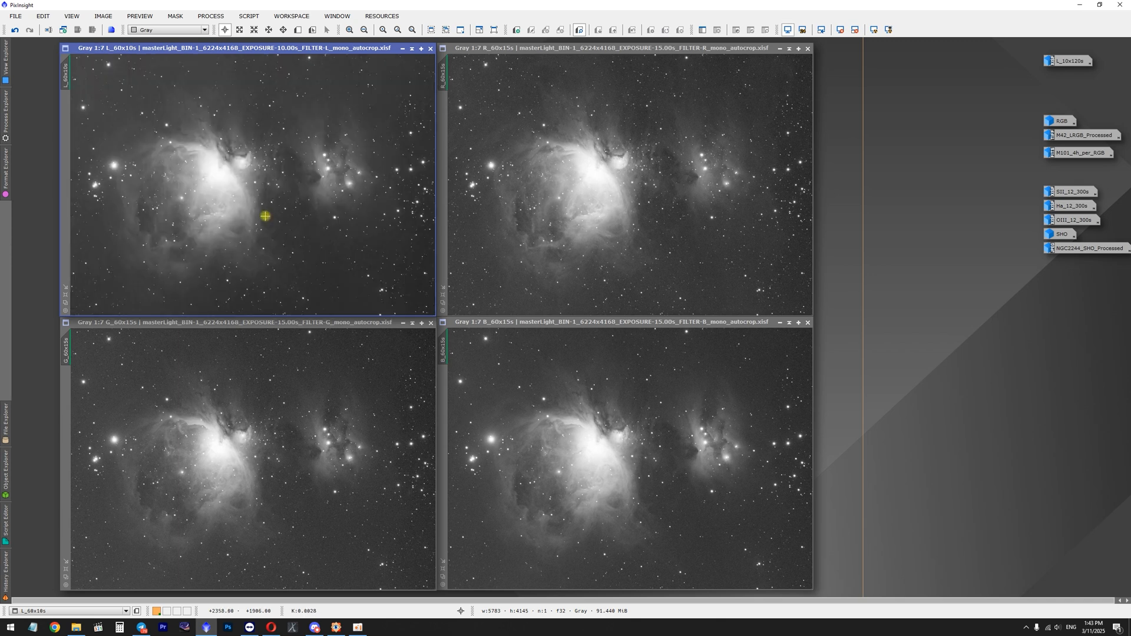
mouse_move(792, 252)
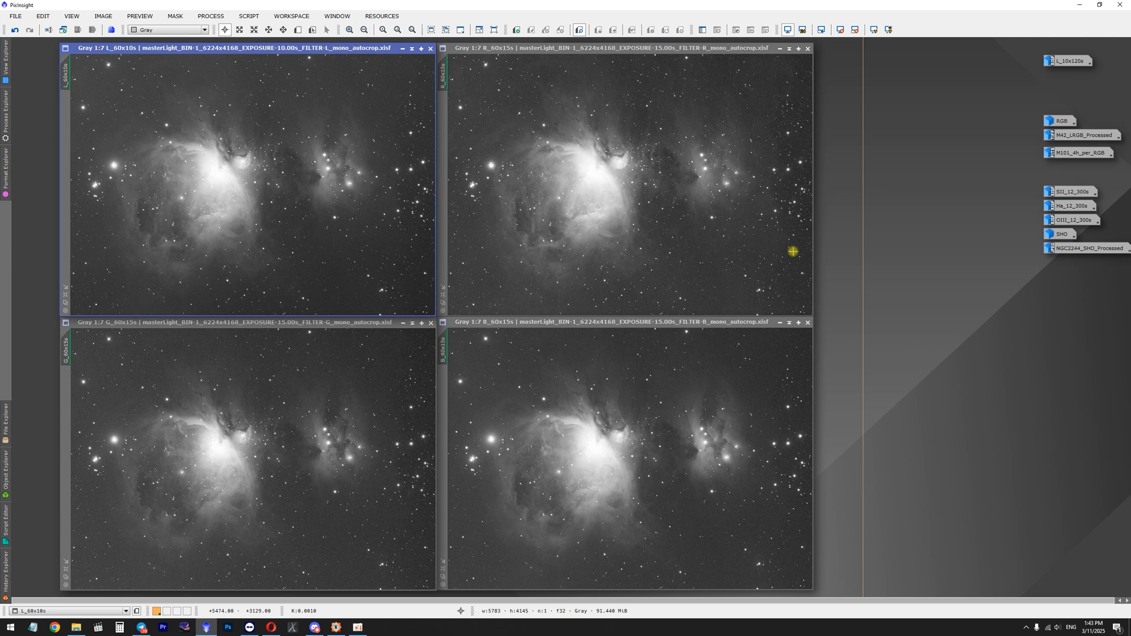
mouse_move(600, 194)
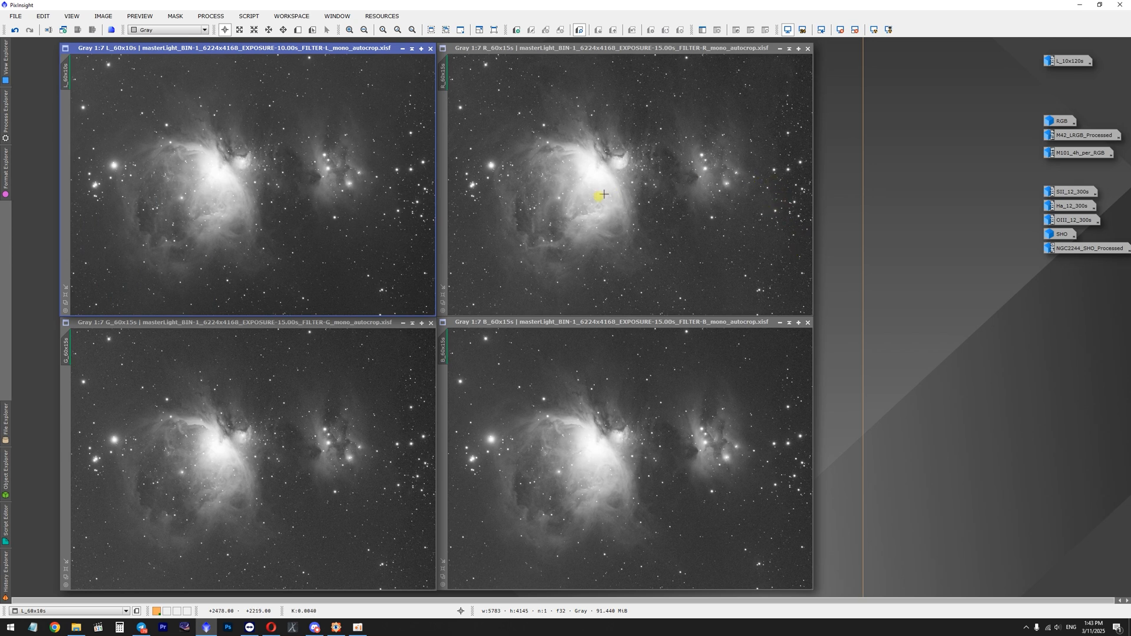
mouse_move(622, 246)
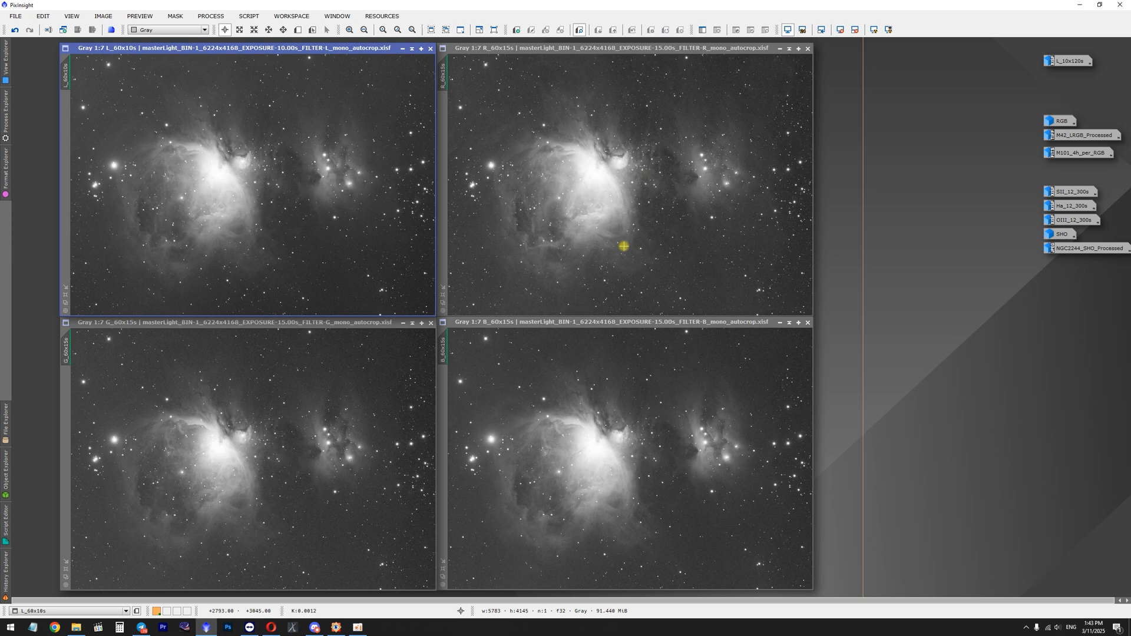
mouse_move(457, 173)
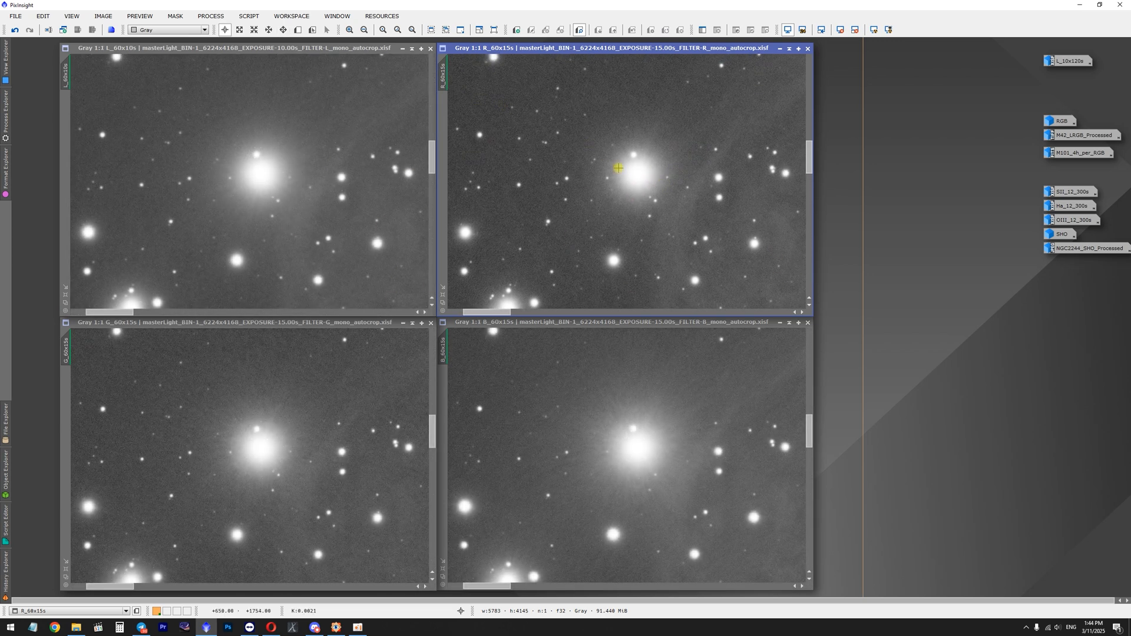
mouse_move(740, 157)
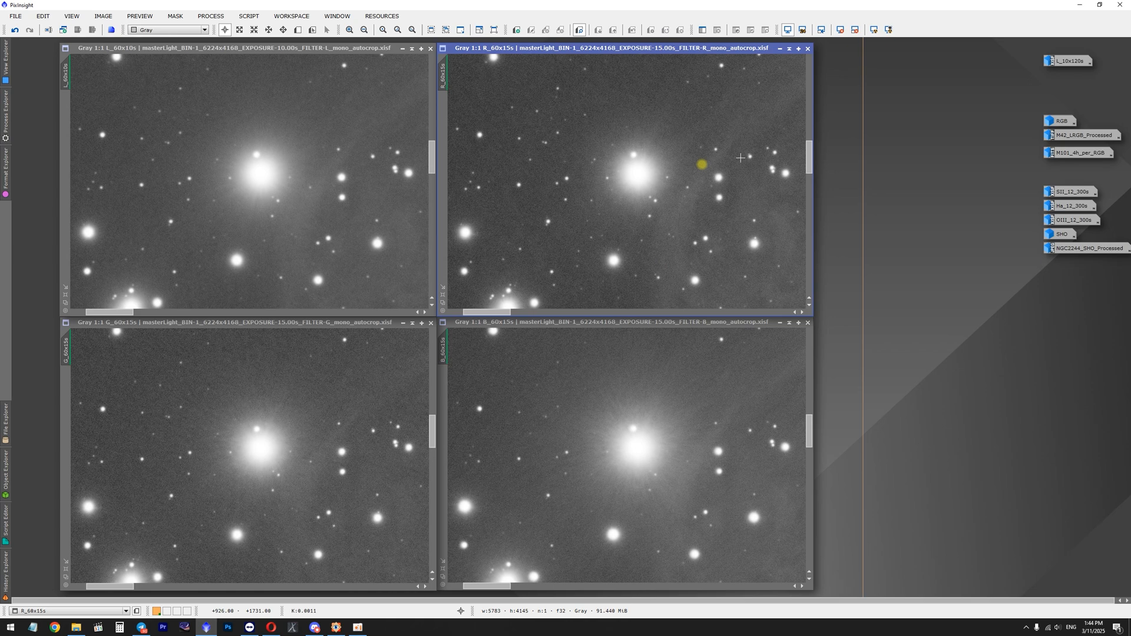
mouse_move(1060, 118)
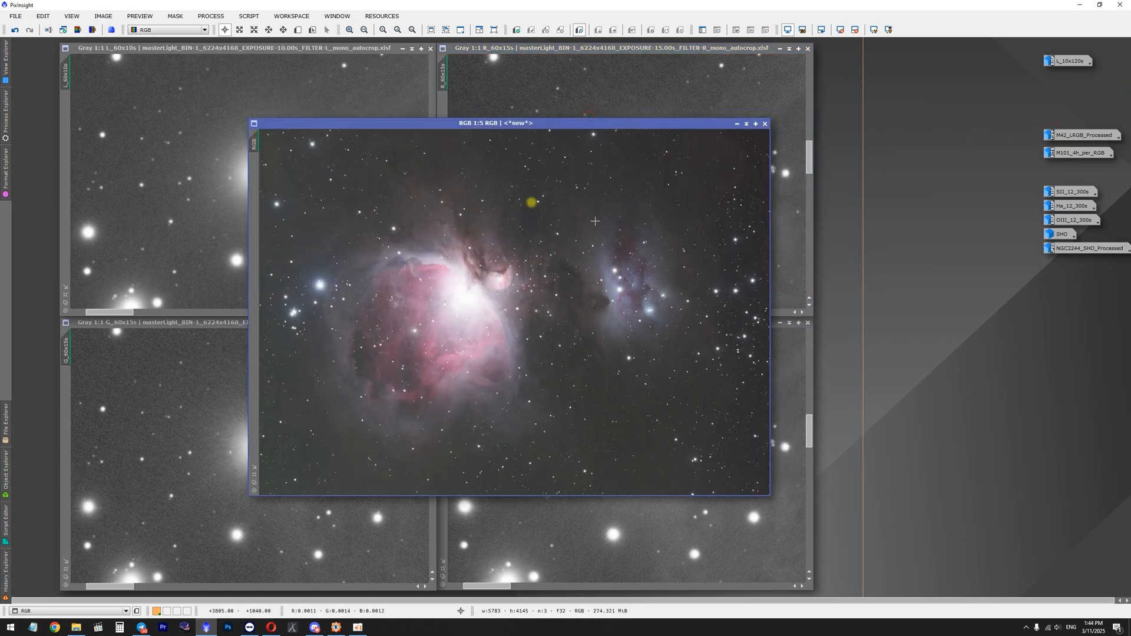
mouse_move(568, 268)
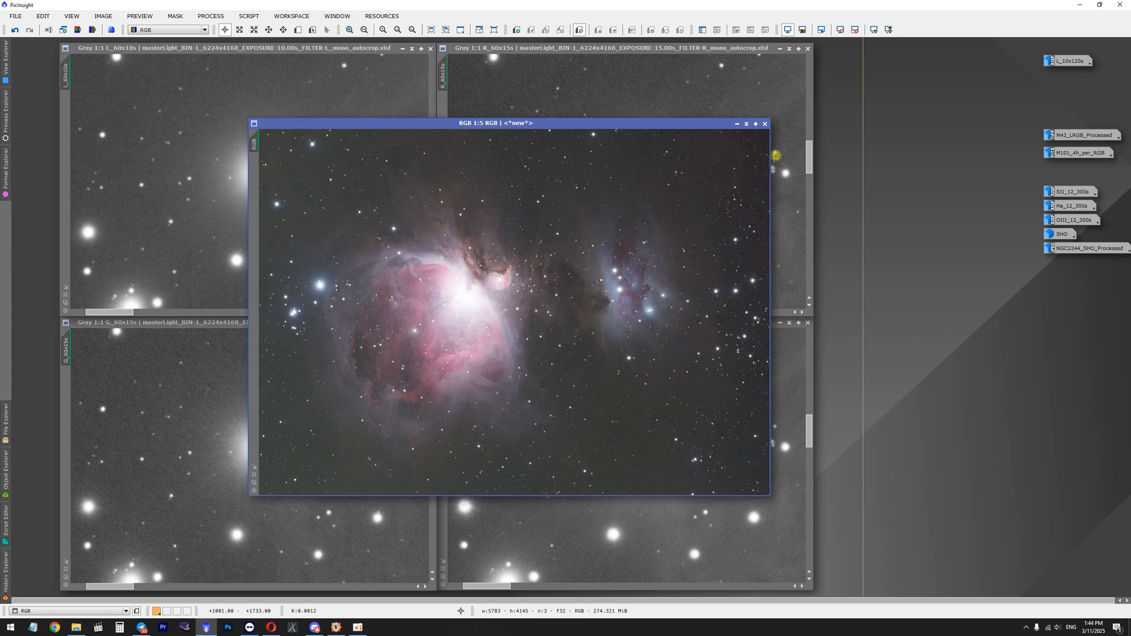
left_click(764, 123)
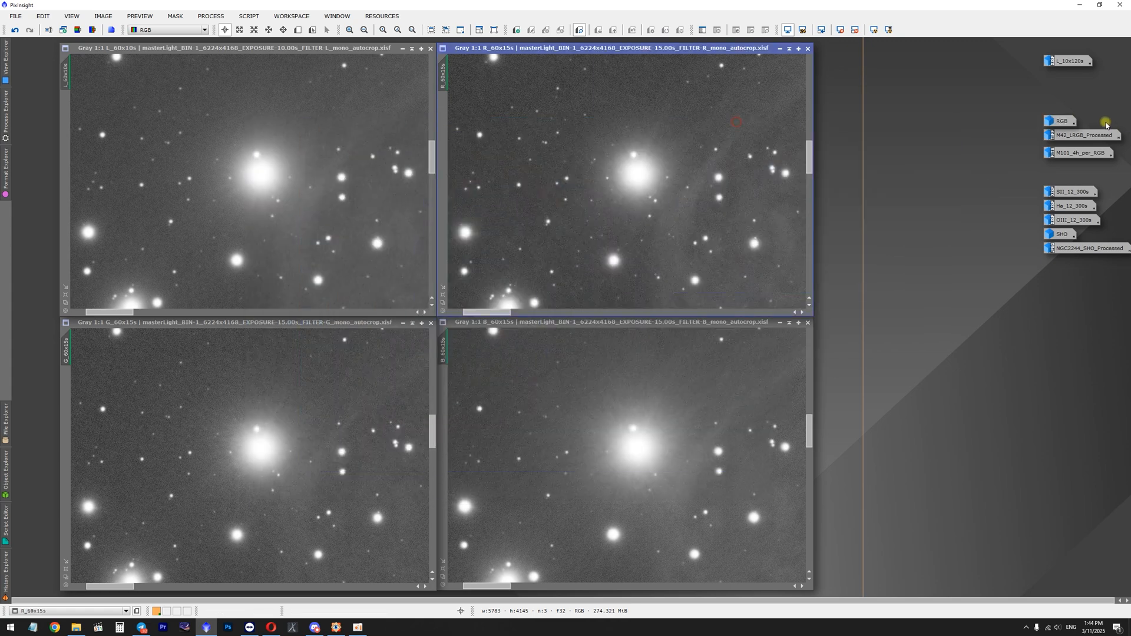
double_click(1084, 134)
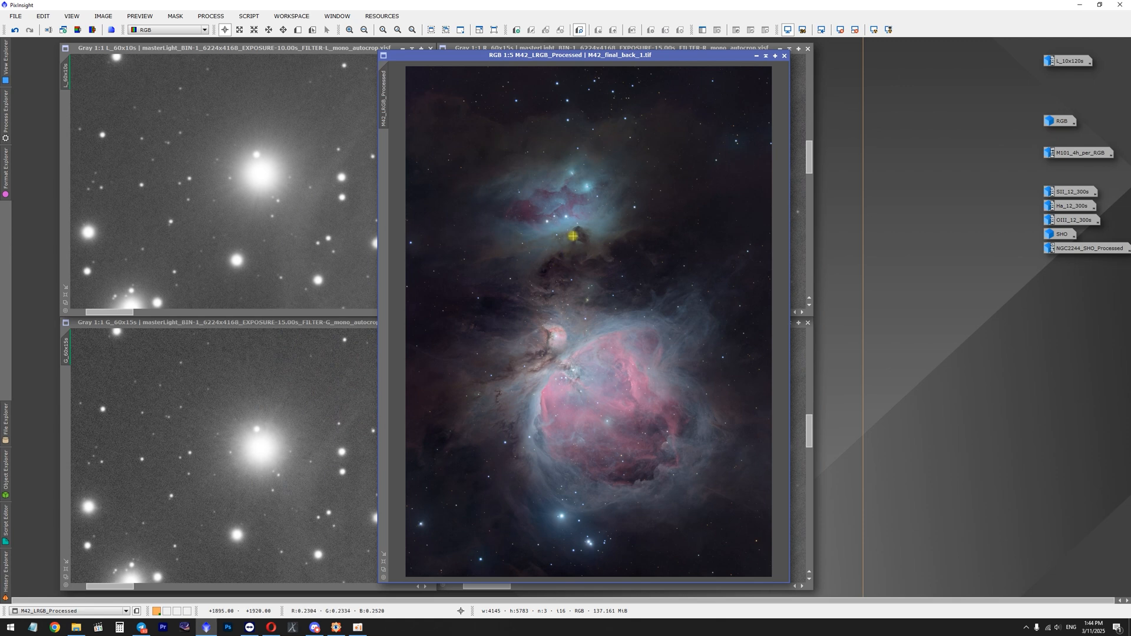
mouse_move(506, 378)
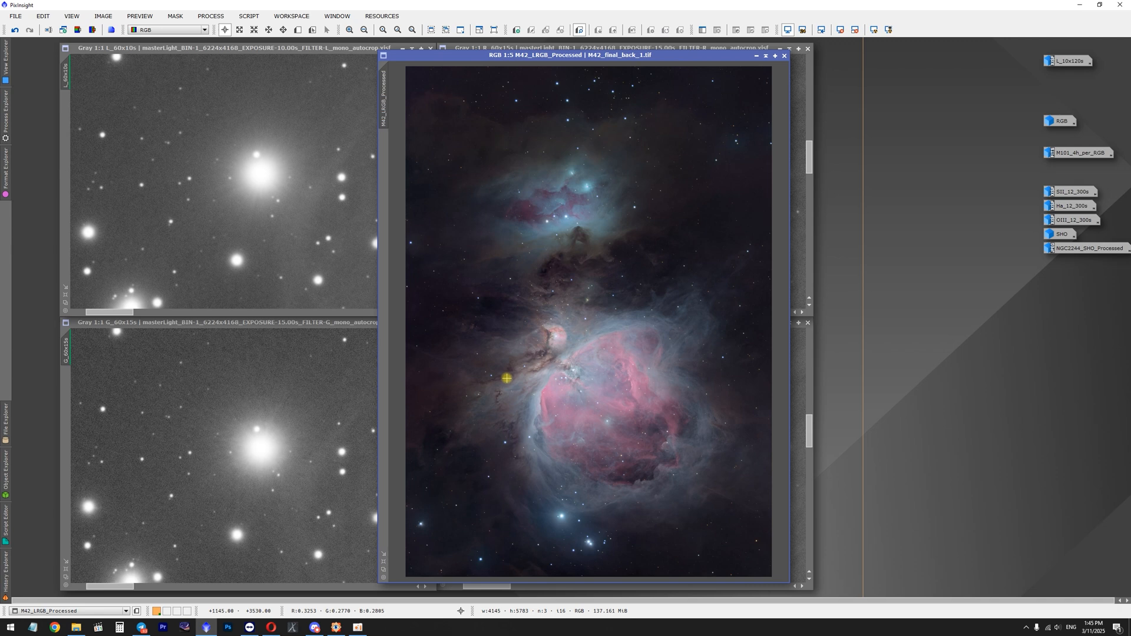
mouse_move(477, 419)
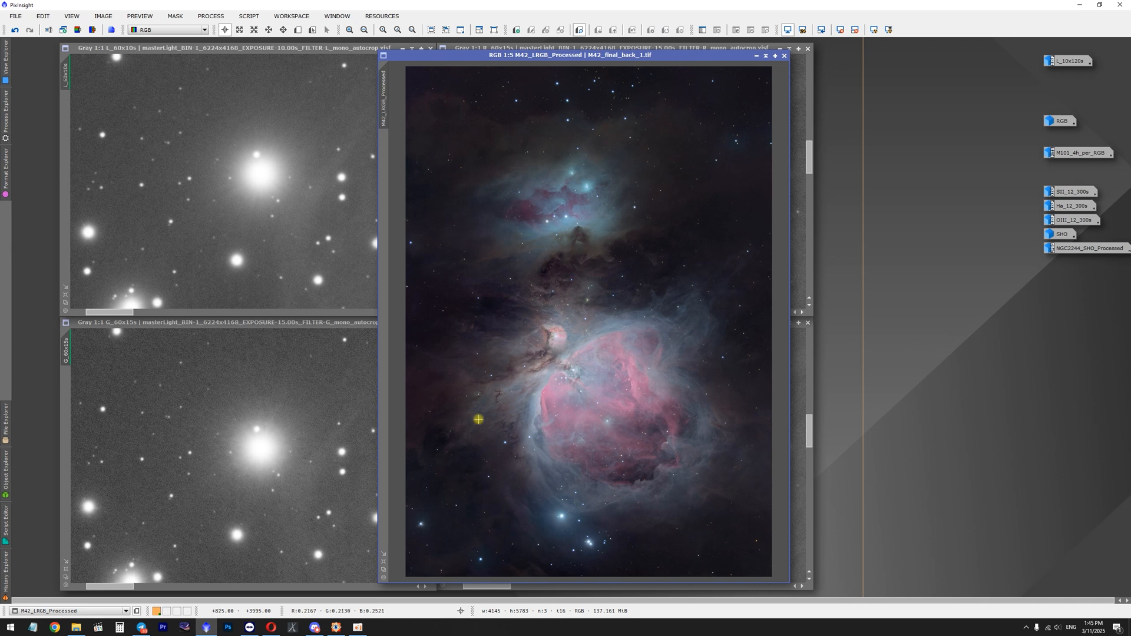
mouse_move(566, 166)
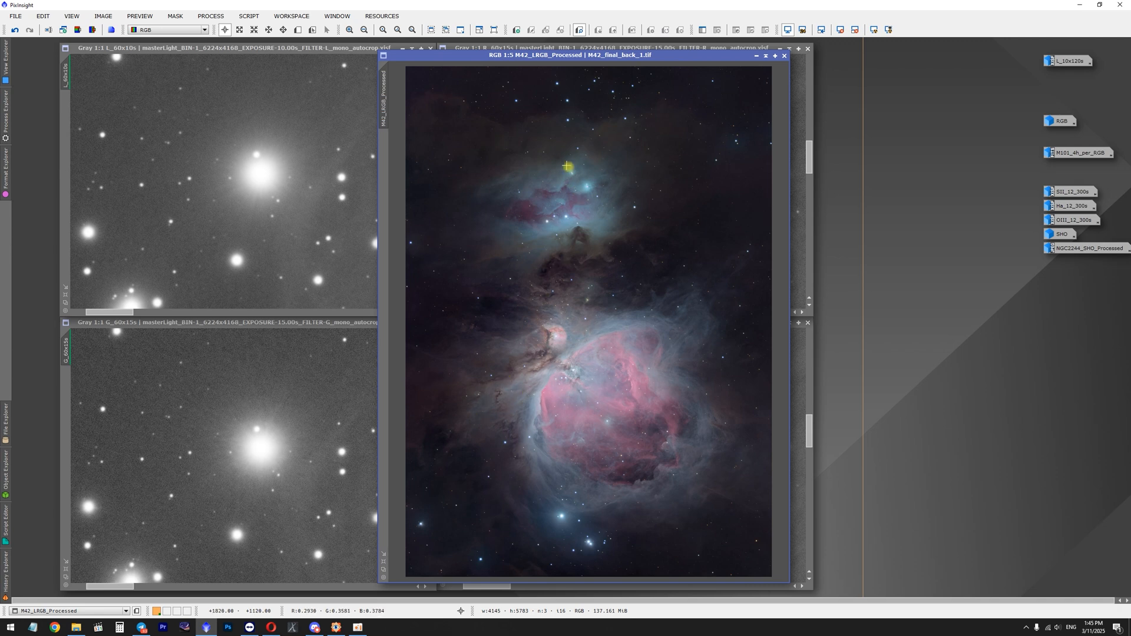
mouse_move(592, 176)
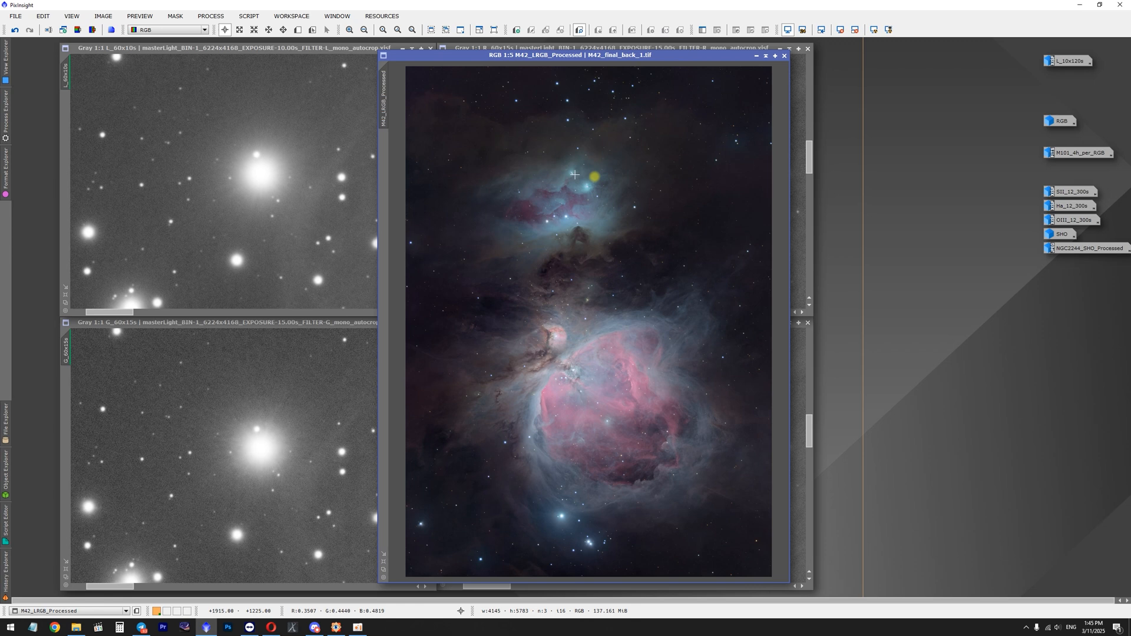
mouse_move(757, 57)
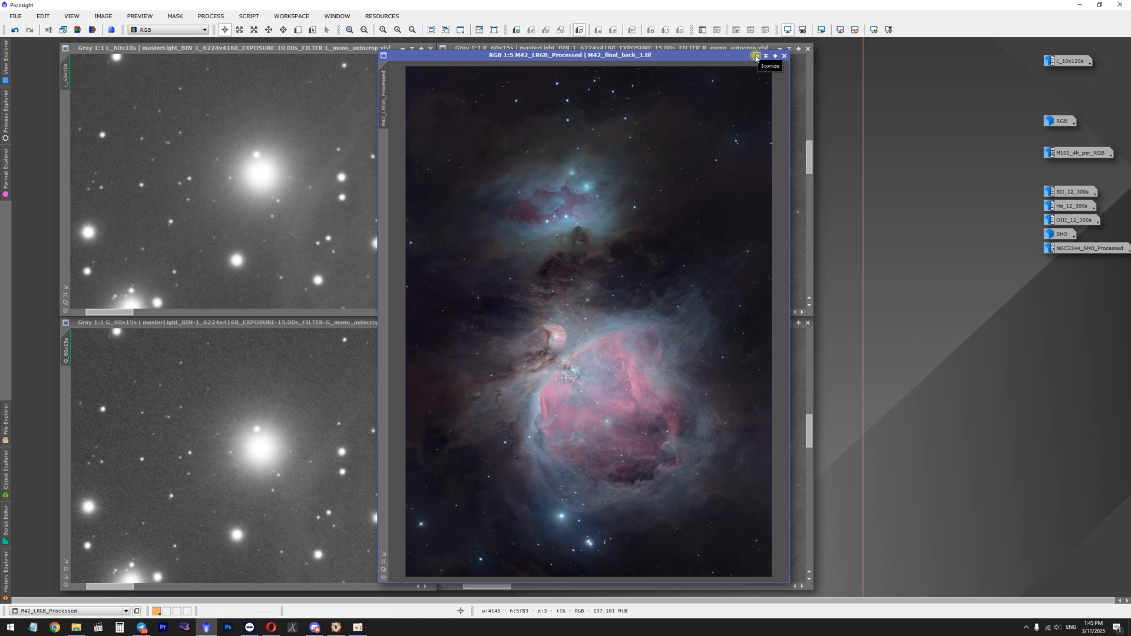
left_click(756, 55)
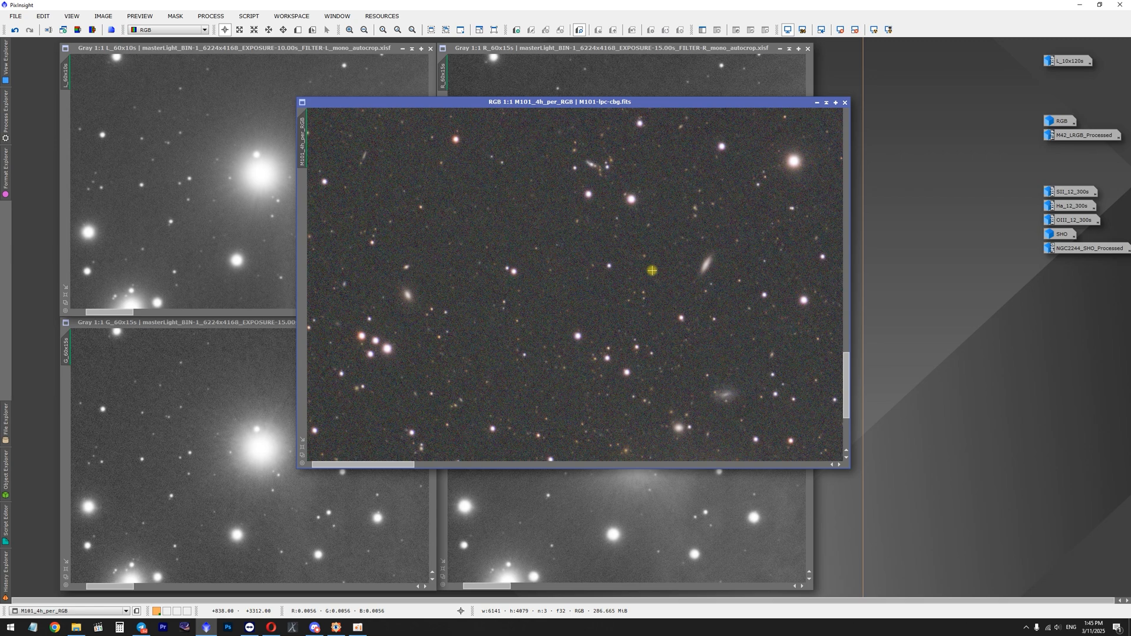
mouse_move(378, 465)
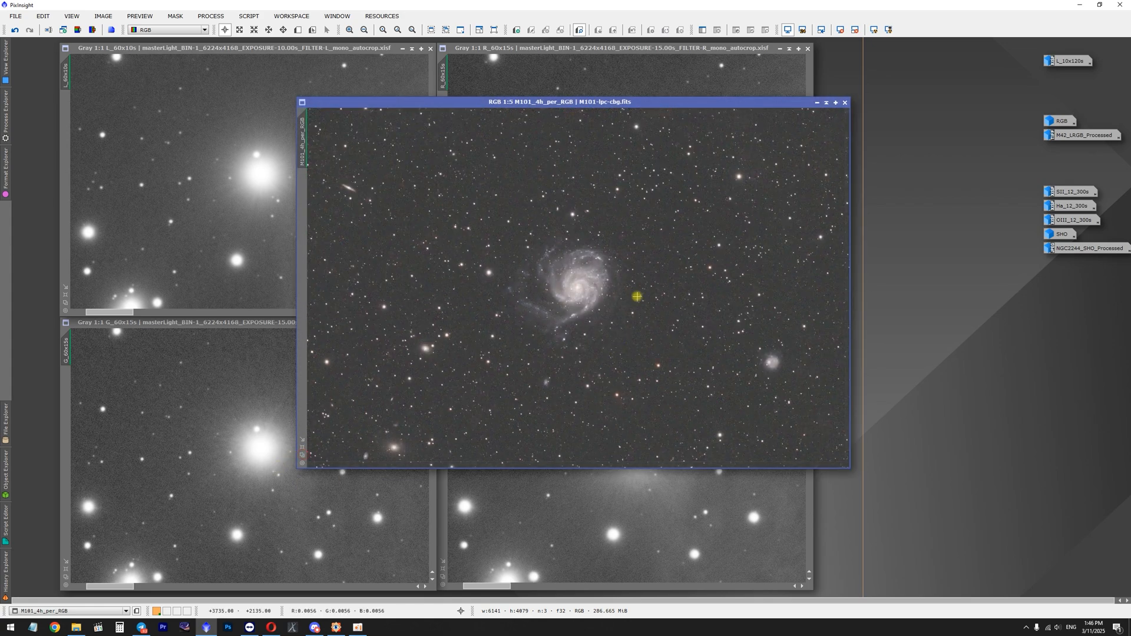
mouse_move(557, 352)
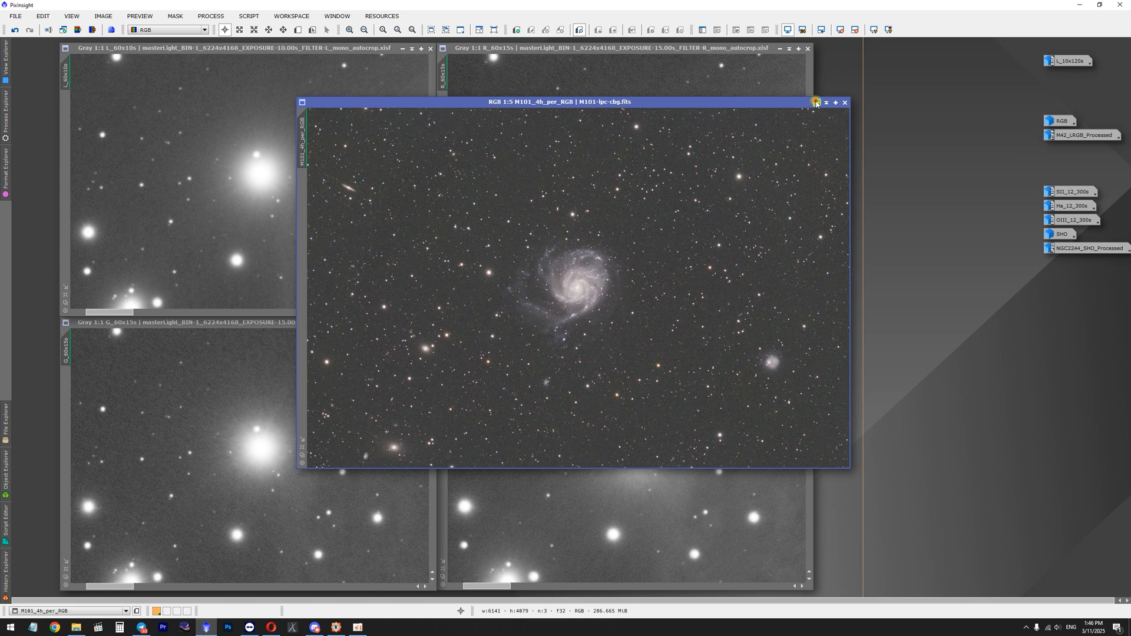
left_click(815, 101)
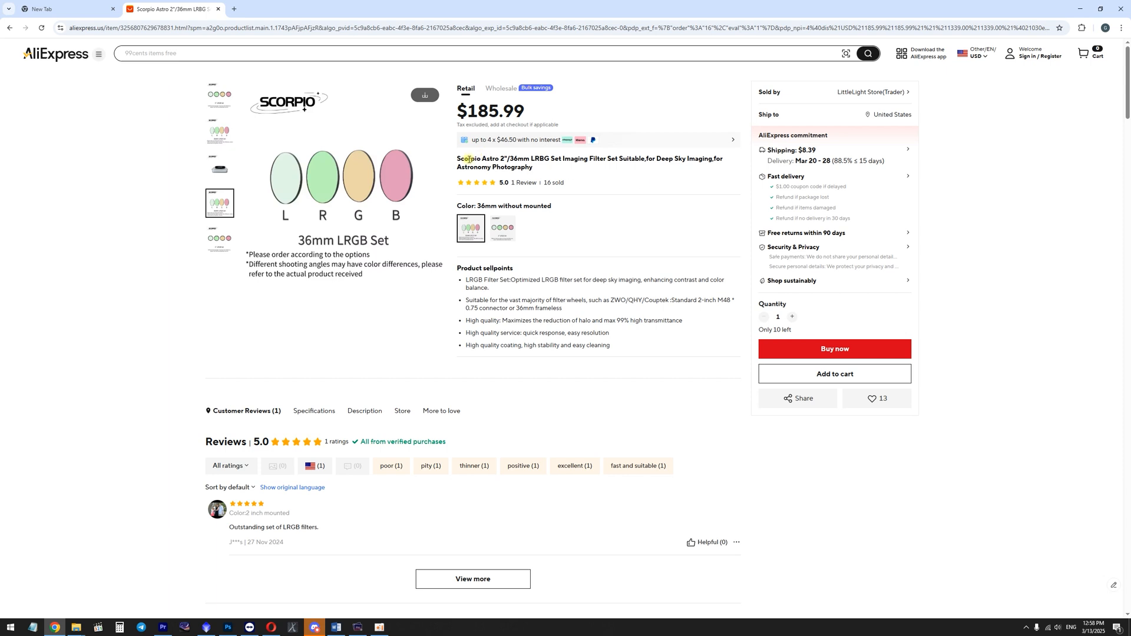
Select the 2 inch mounted LRGB variant and scroll to the Specifications and Description
left_click(503, 228)
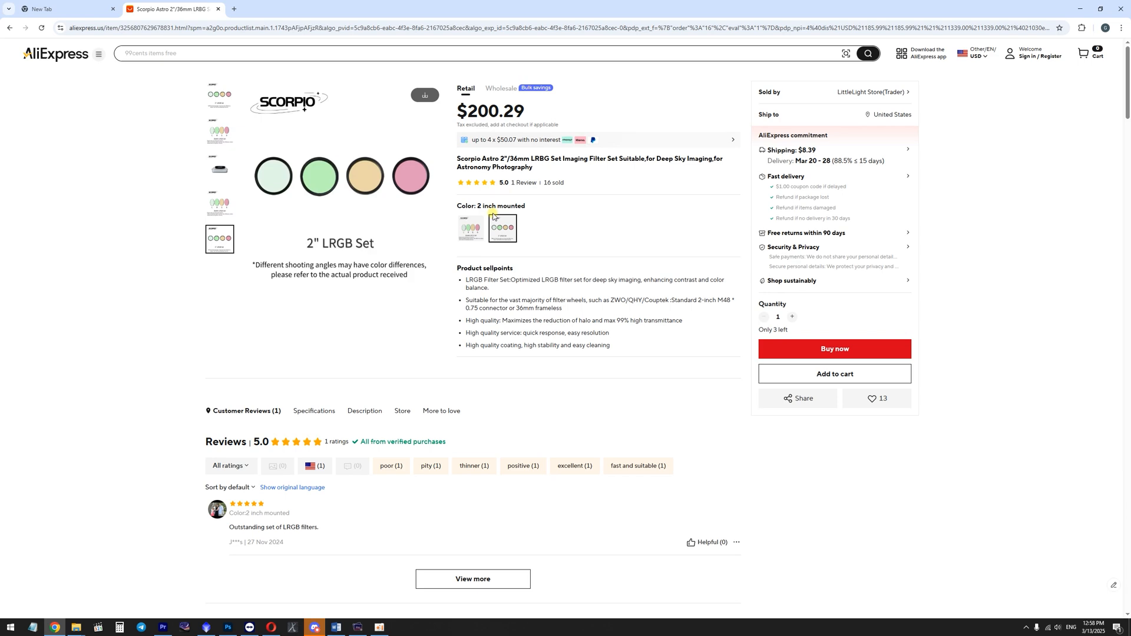
mouse_move(468, 107)
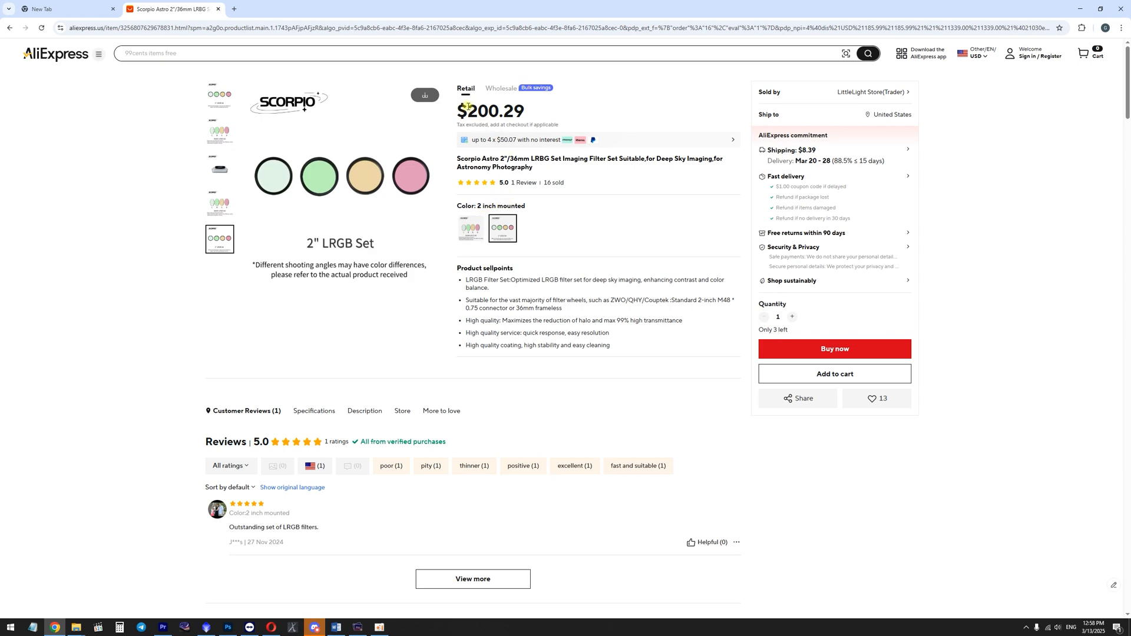
scroll("down", 3)
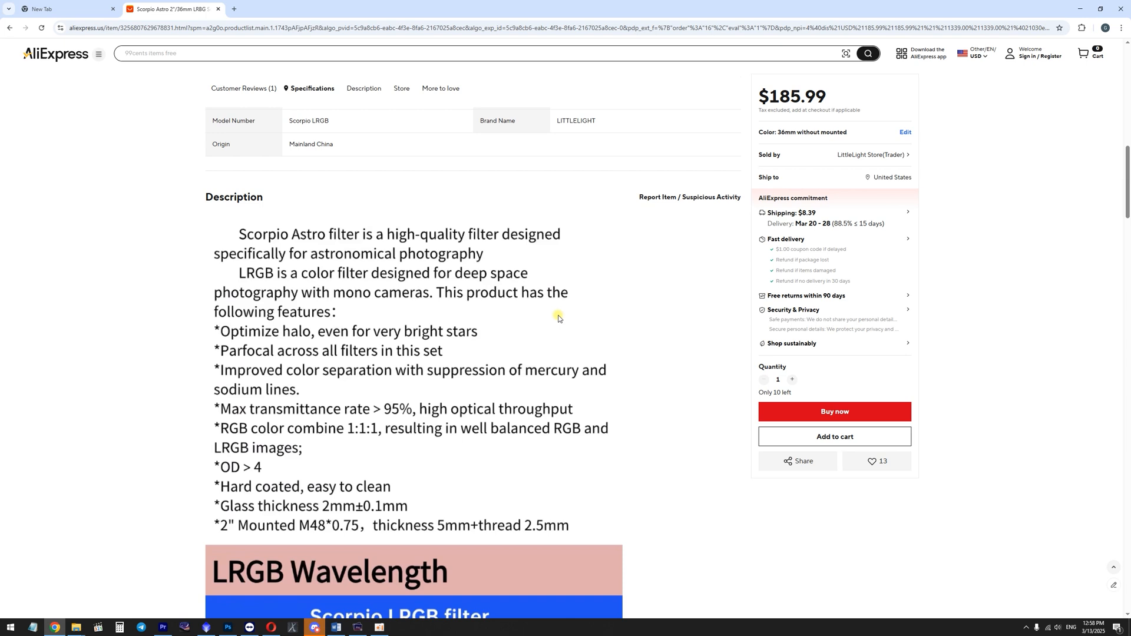
mouse_move(328, 387)
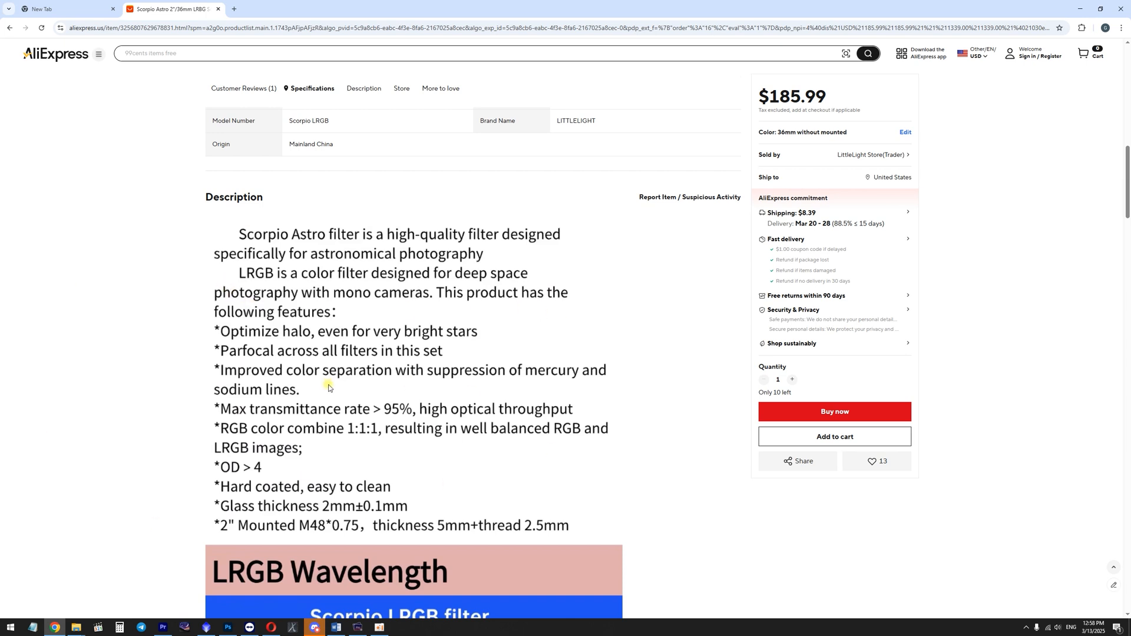
scroll("down", 3)
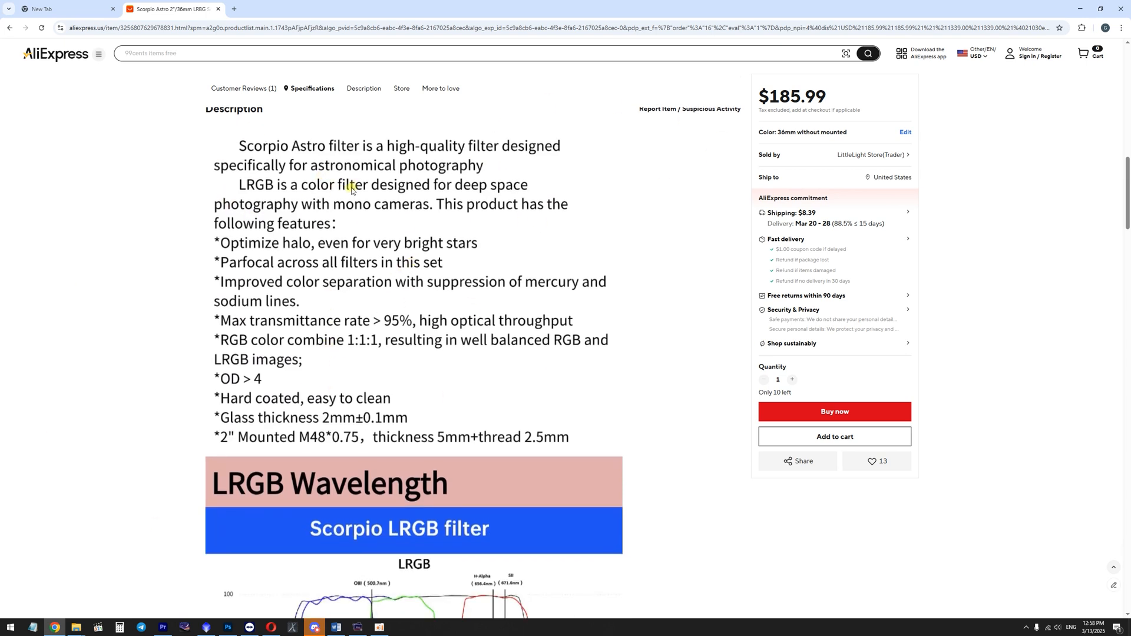
mouse_move(208, 237)
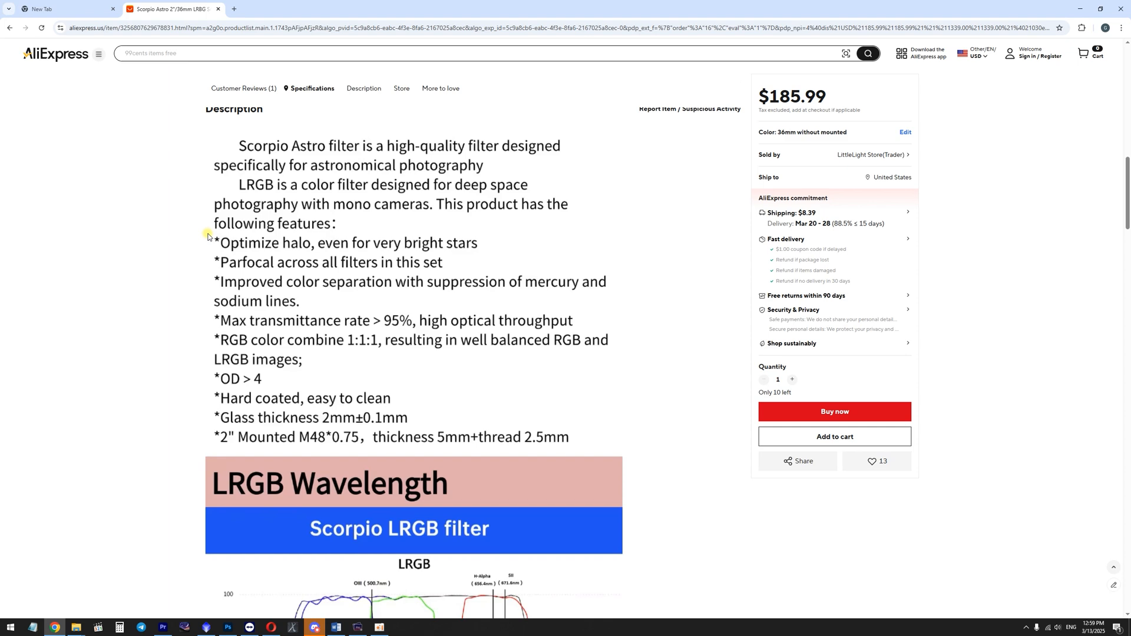
mouse_move(232, 627)
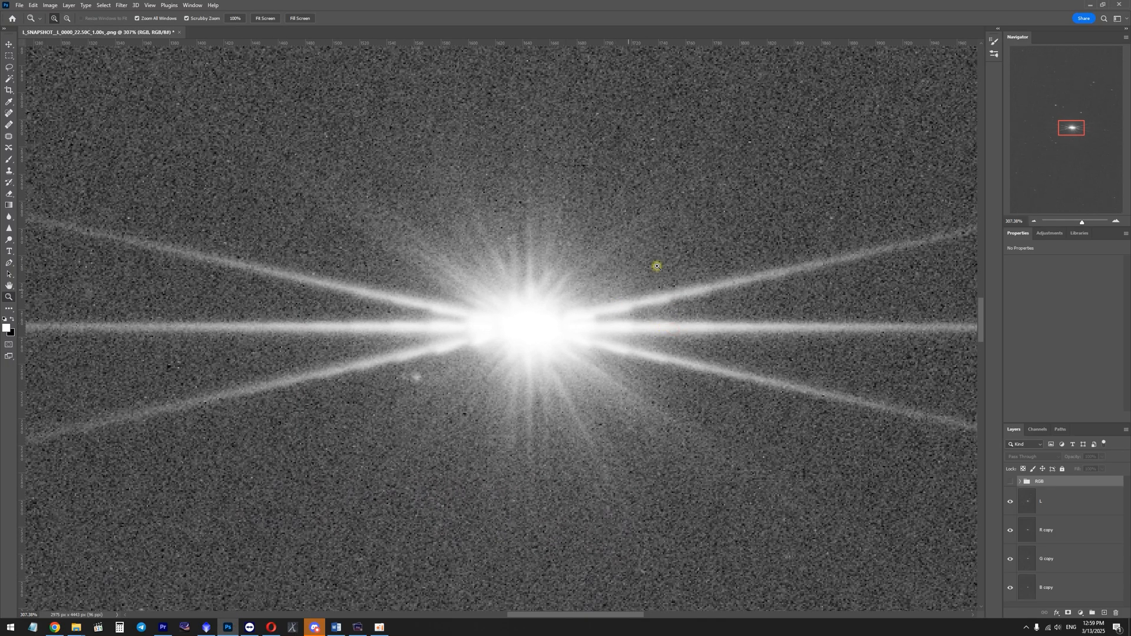
mouse_move(656, 247)
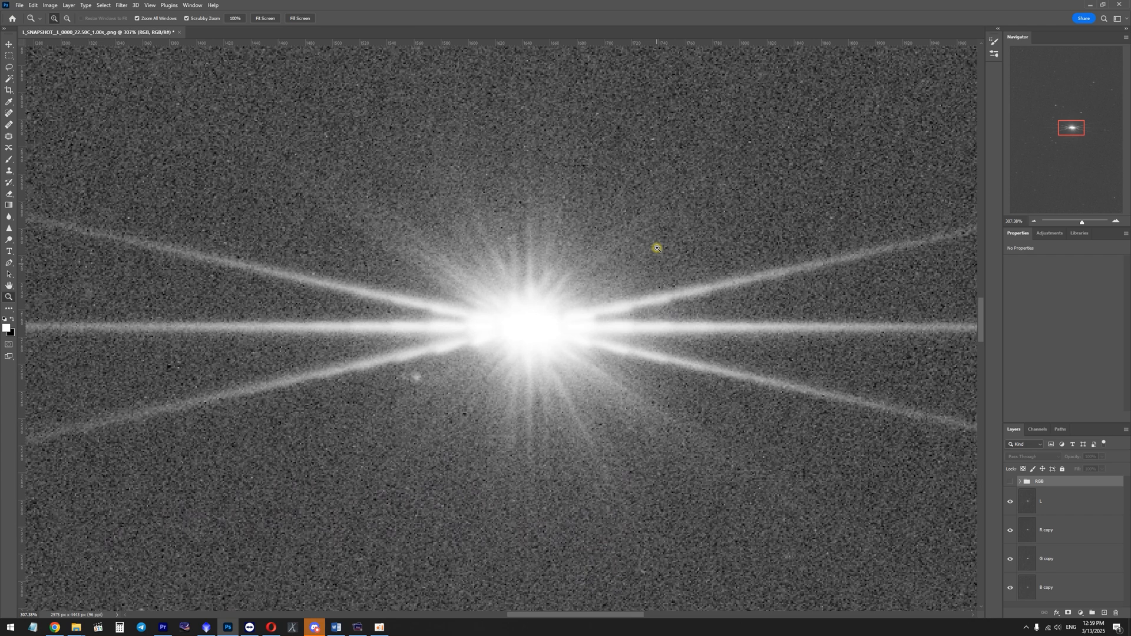
Toggle the R, B, G copy and L layers to compare the star's spikes per filter
left_click(1046, 528)
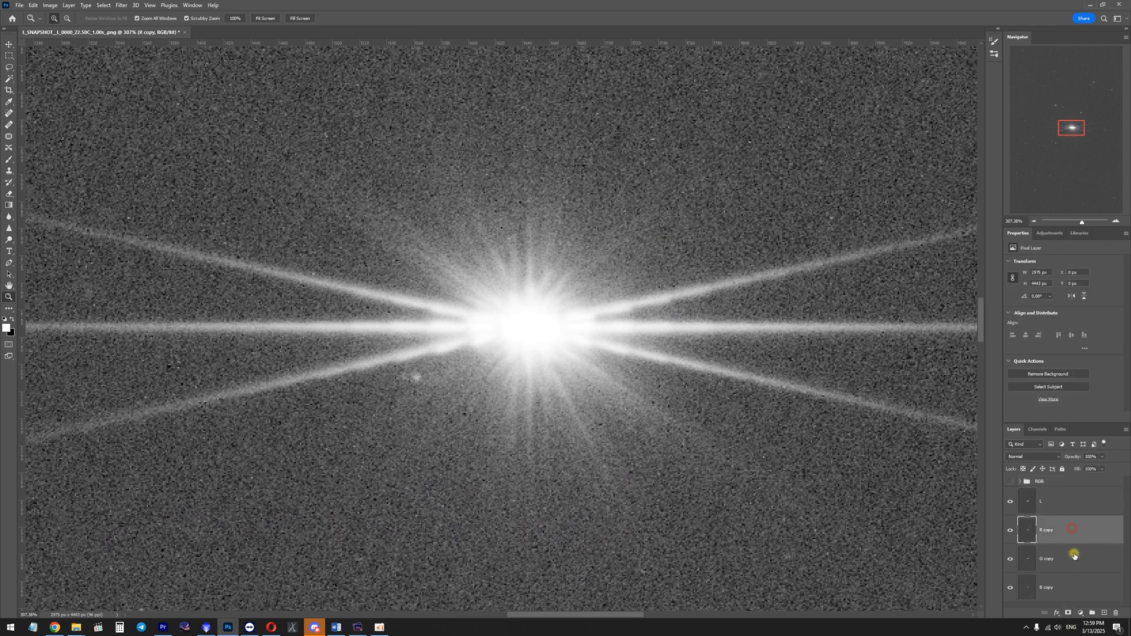
left_click(1045, 586)
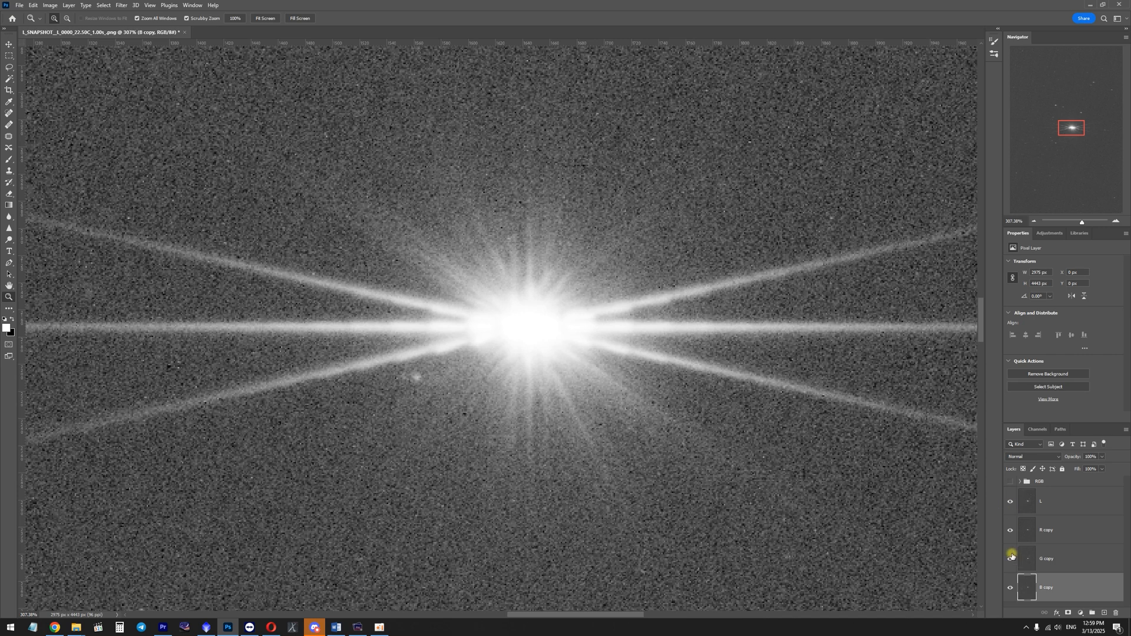
left_click(1045, 502)
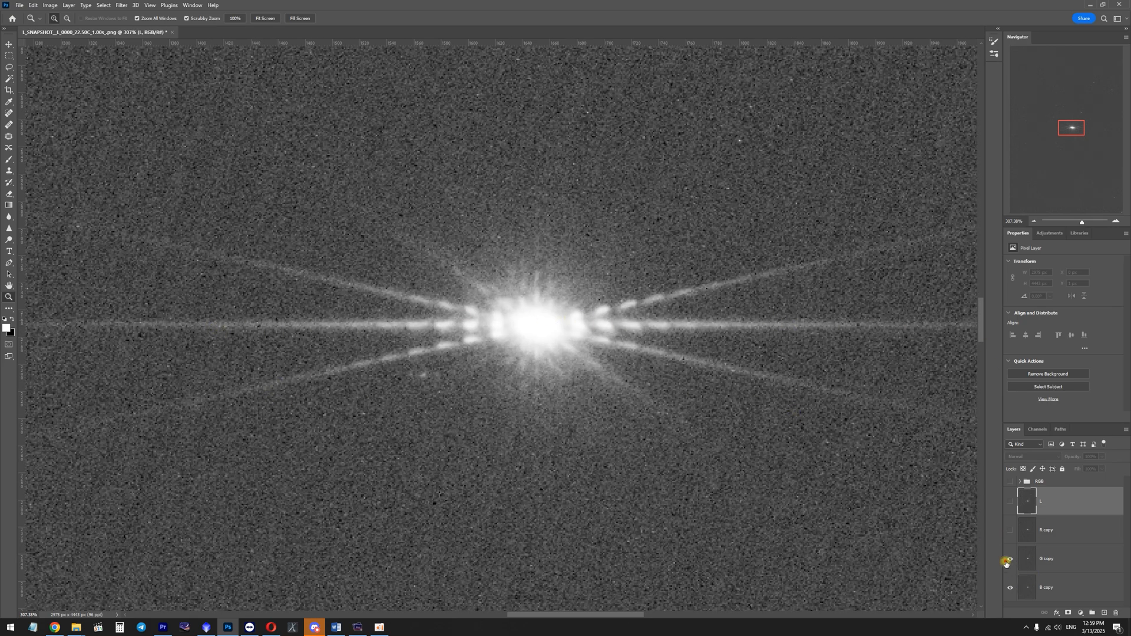
left_click(1011, 503)
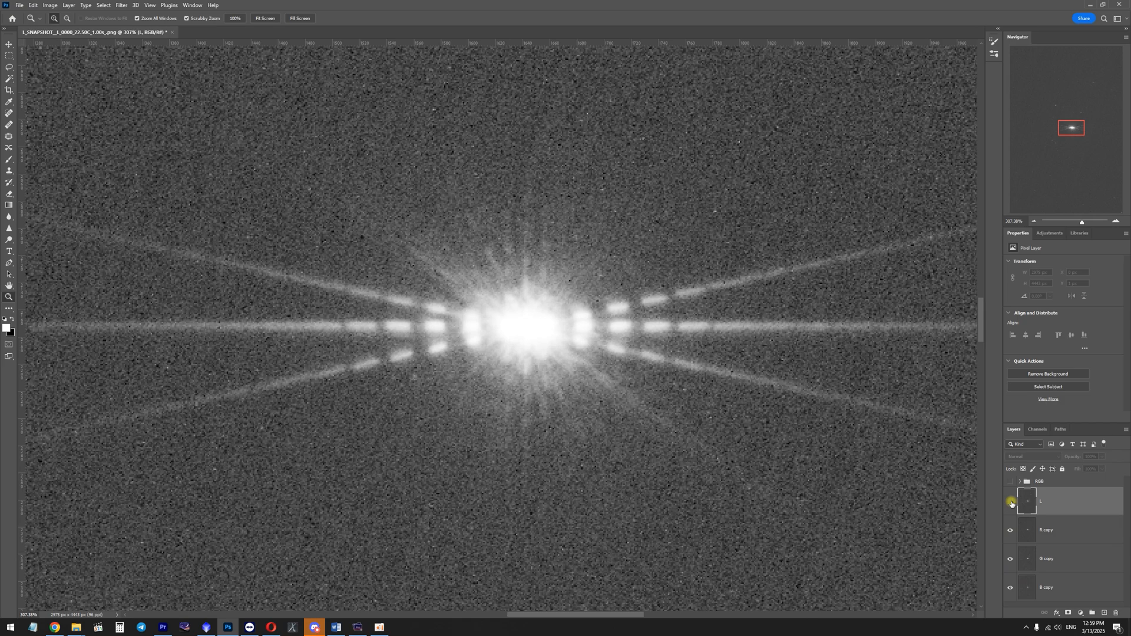
left_click(1010, 502)
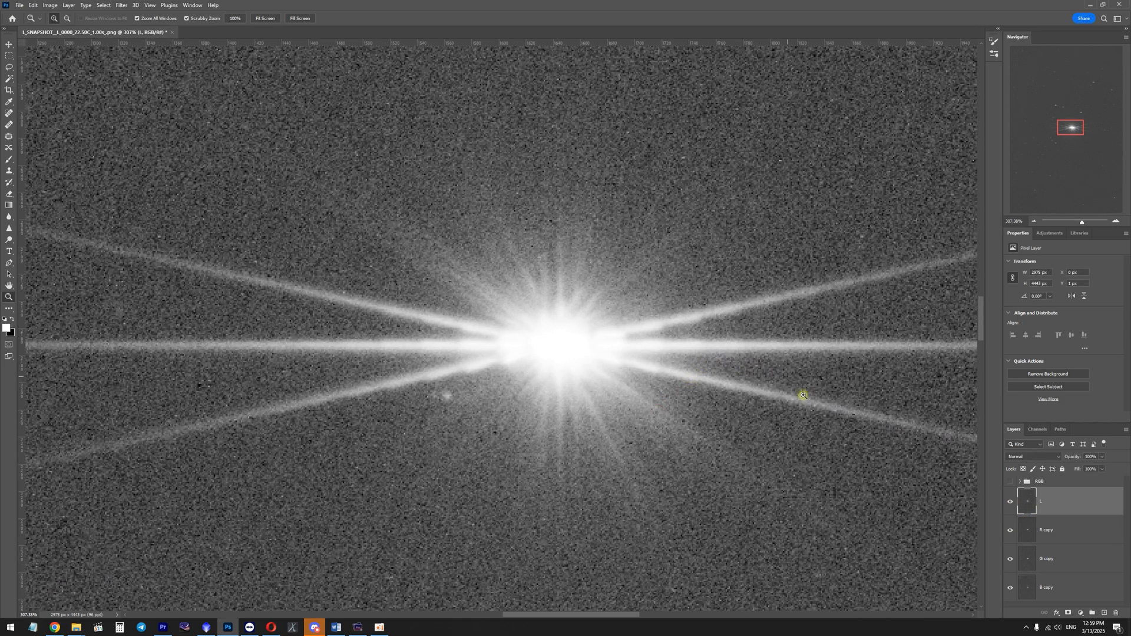
Show the RGB colour group, sketch and undo marks over the spikes, and return to the product page
left_click(1009, 481)
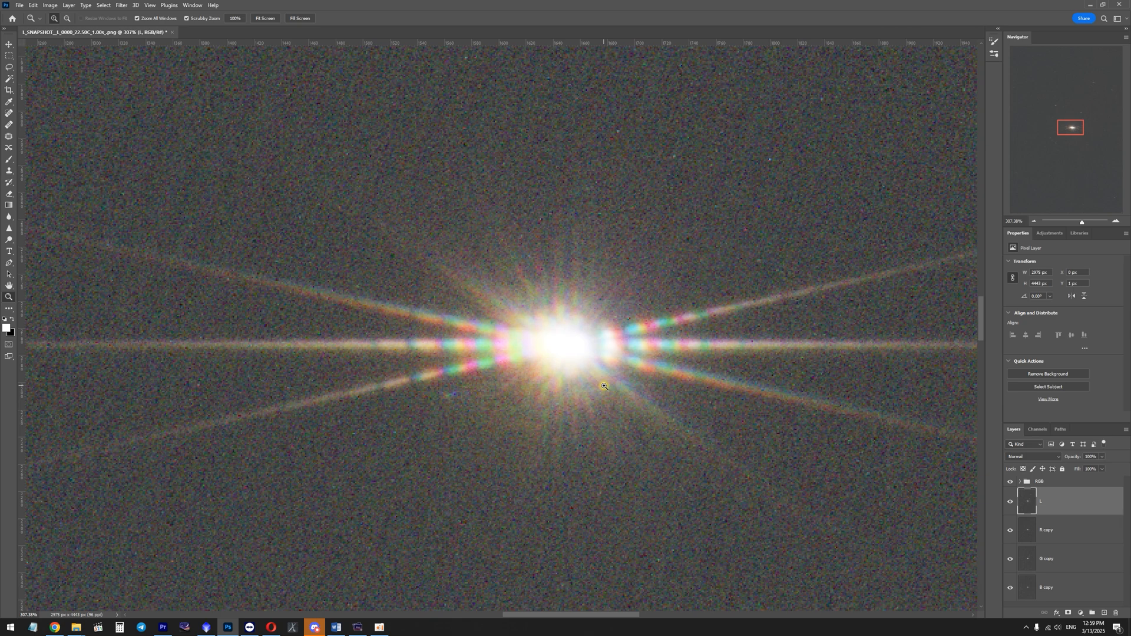
mouse_move(801, 481)
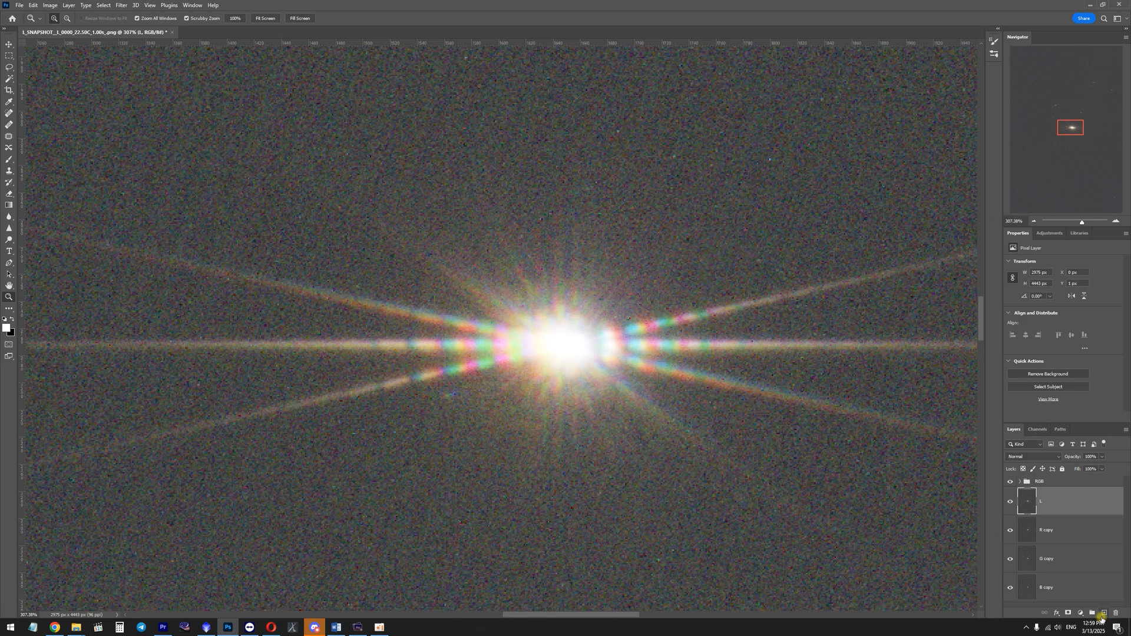
left_click(1038, 480)
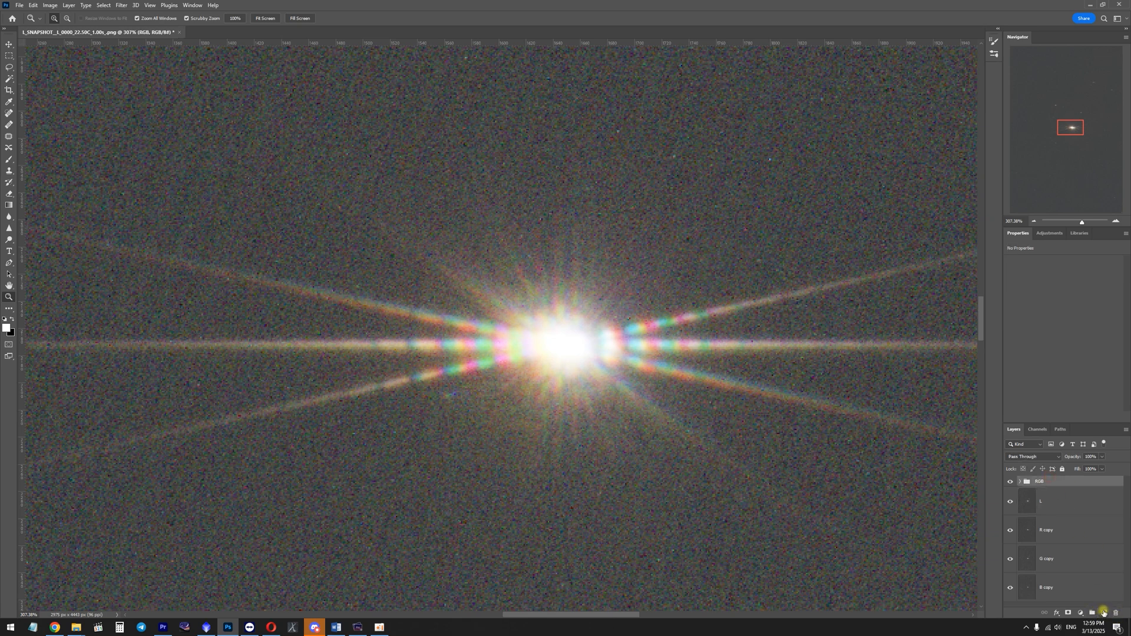
left_click(1102, 613)
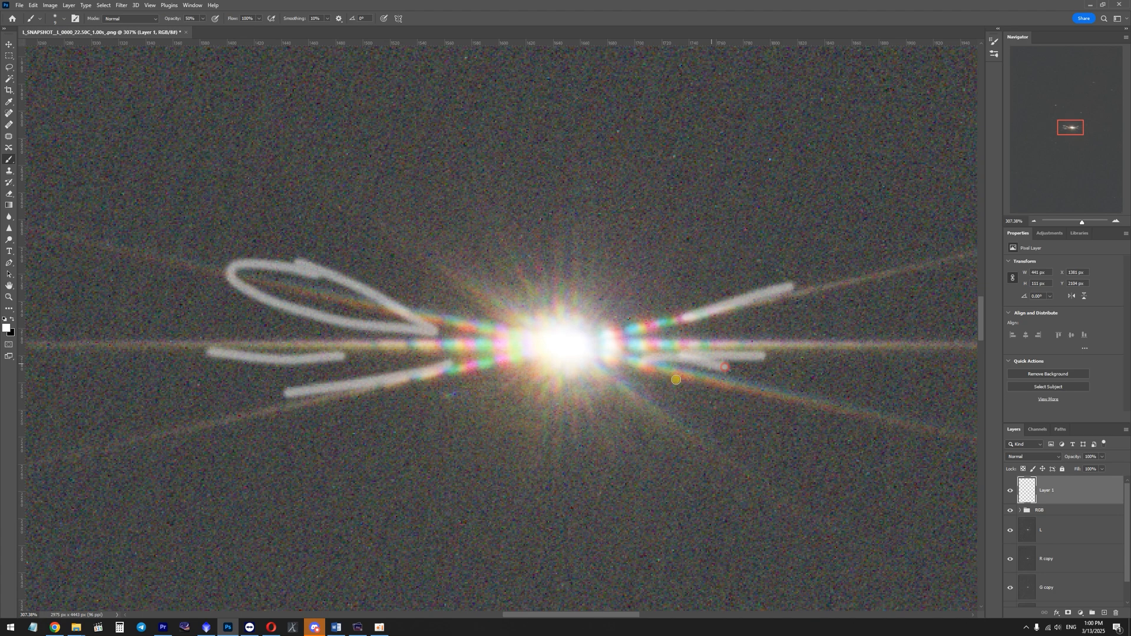
key("ctrl+z")
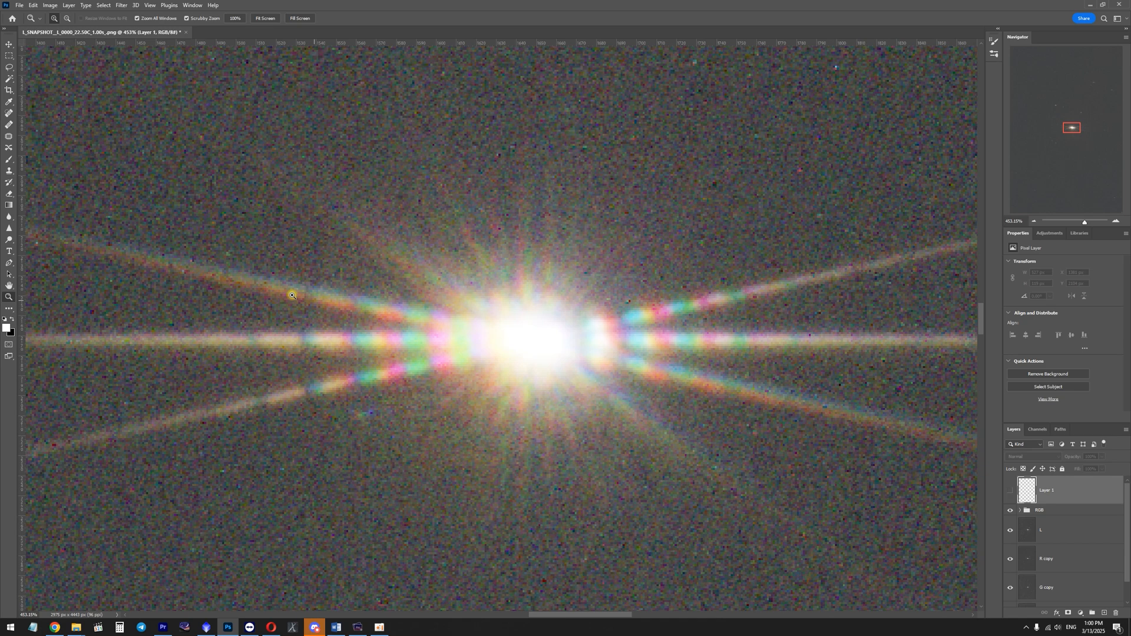
mouse_move(444, 311)
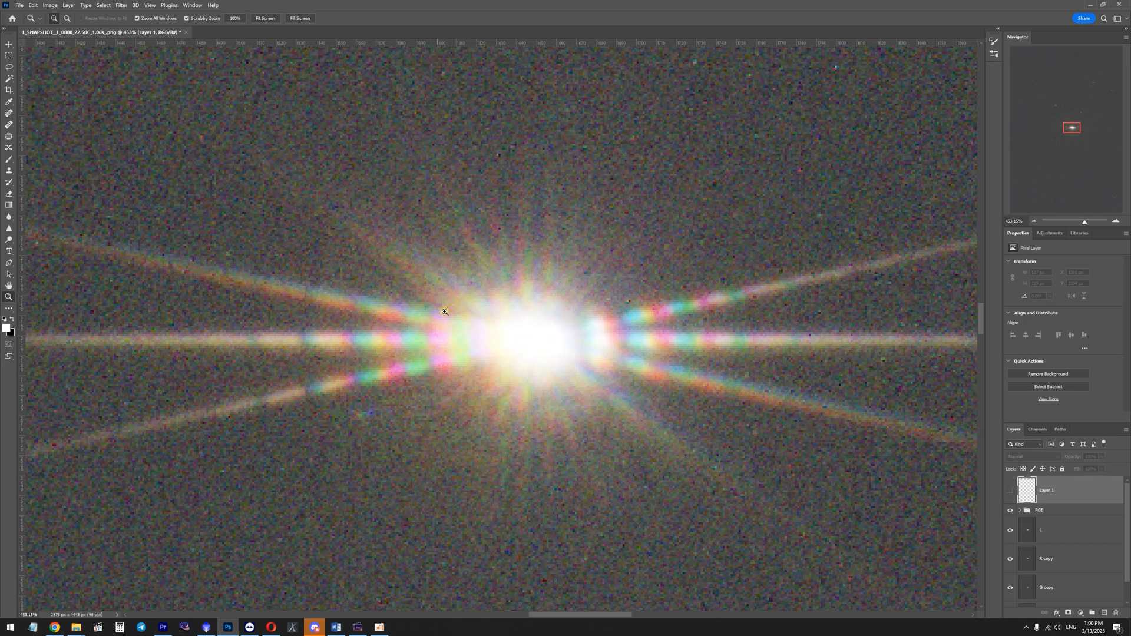
mouse_move(372, 297)
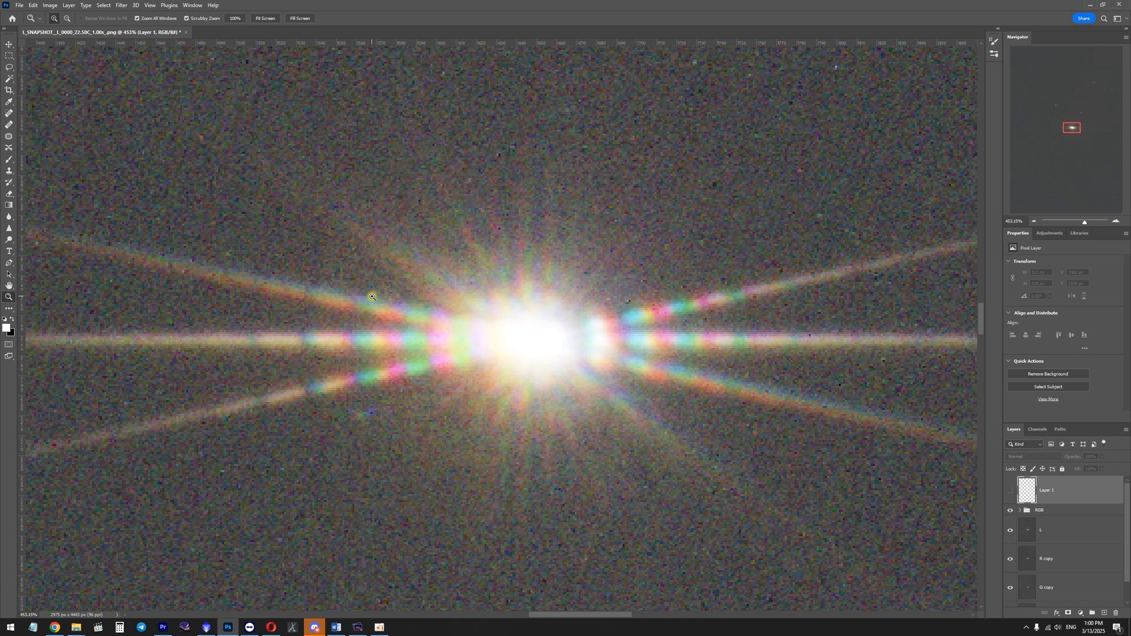
mouse_move(392, 486)
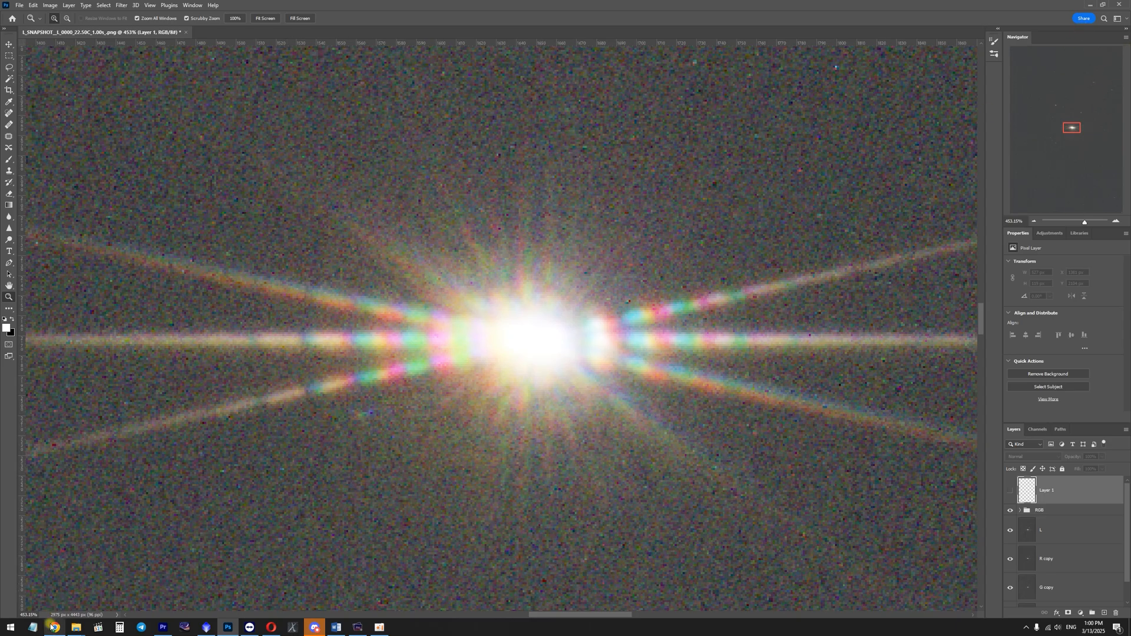
left_click(54, 625)
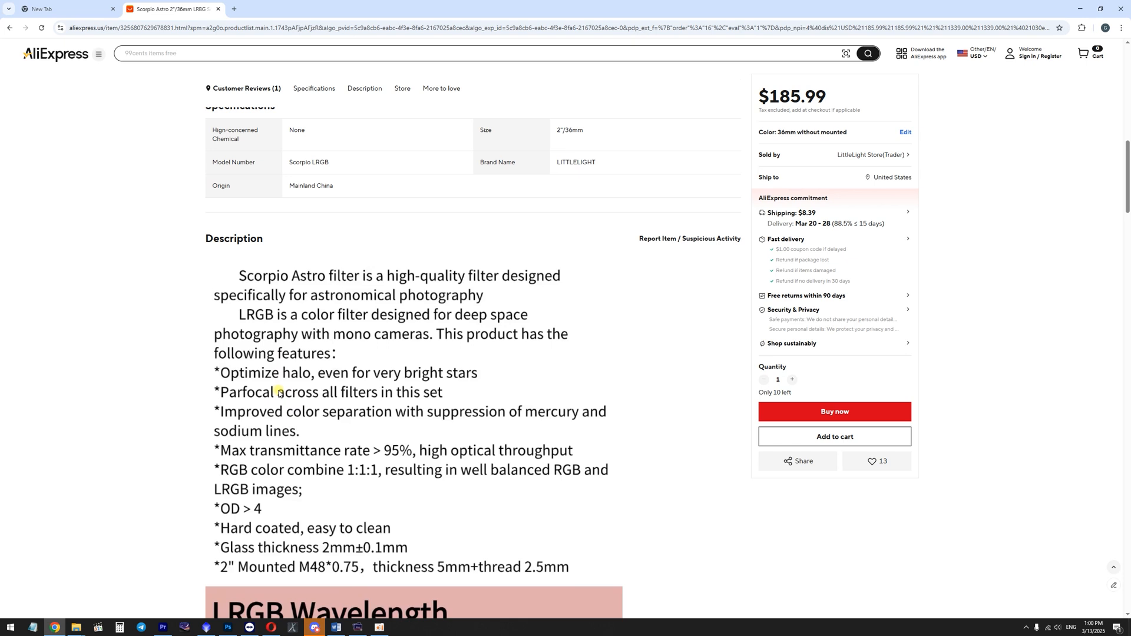
Scroll past the LRGB wavelength chart down to the Customer Reviews section
scroll("down", 3)
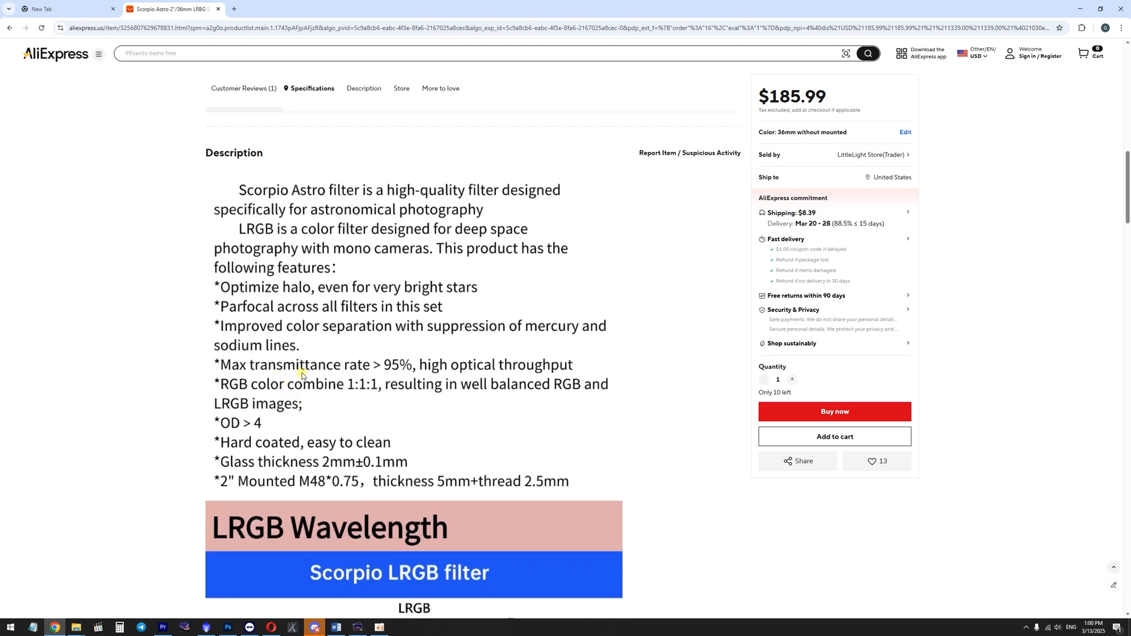
mouse_move(382, 397)
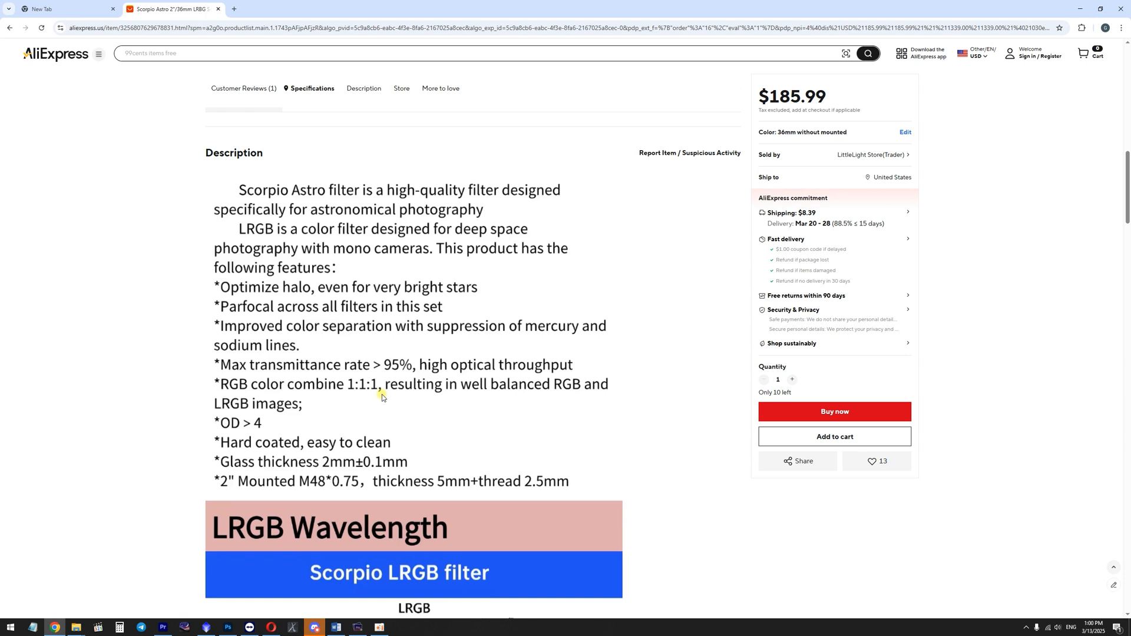
mouse_move(442, 354)
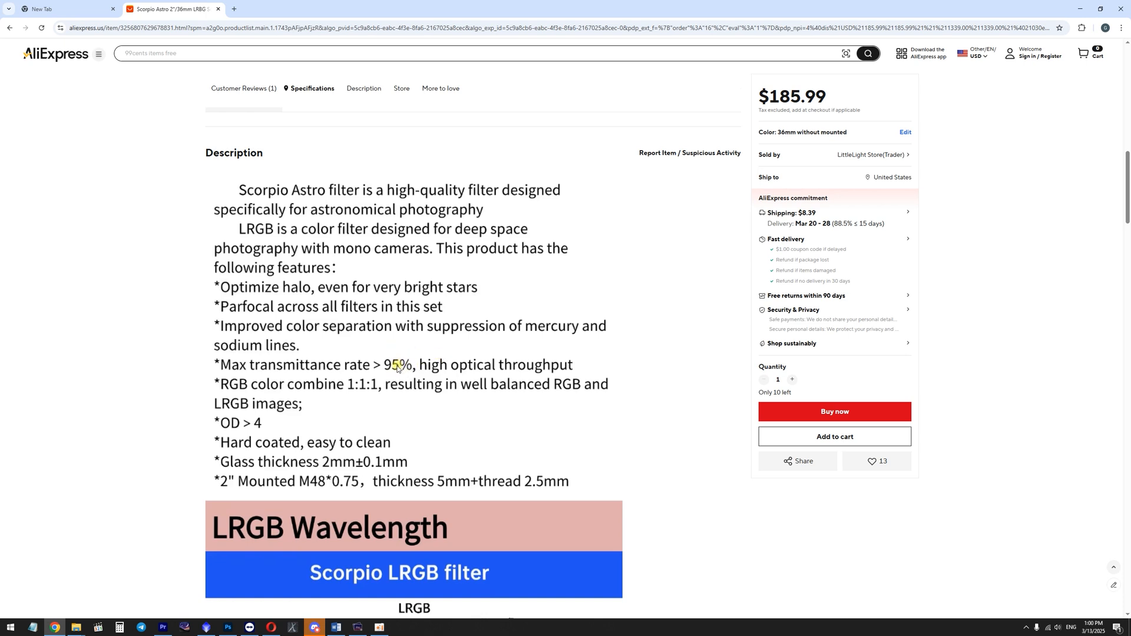
mouse_move(355, 354)
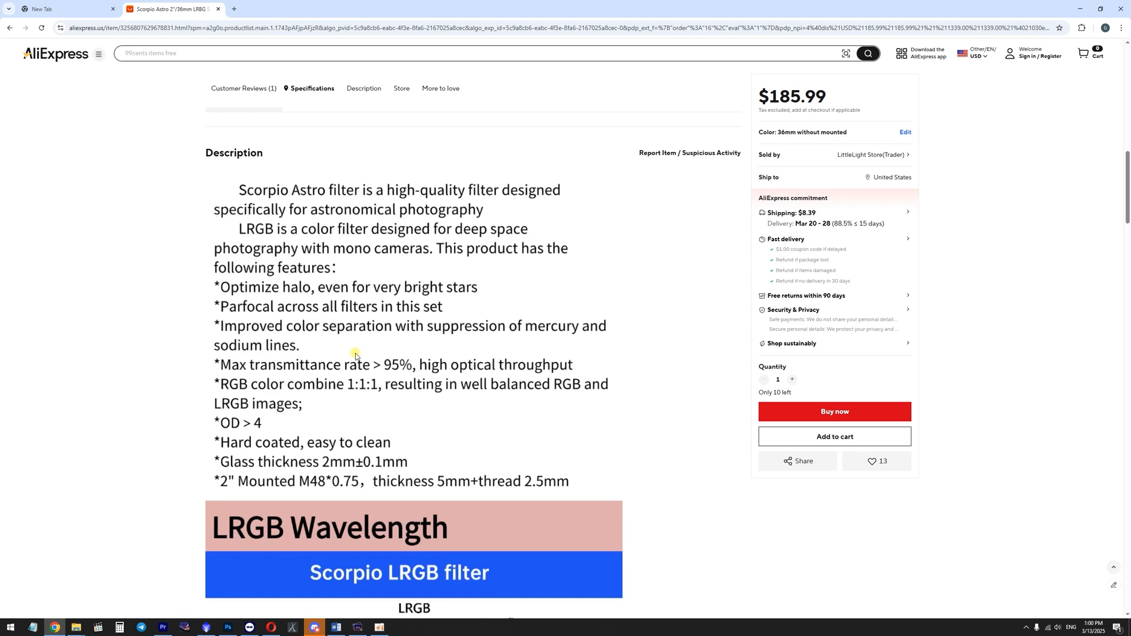
mouse_move(349, 378)
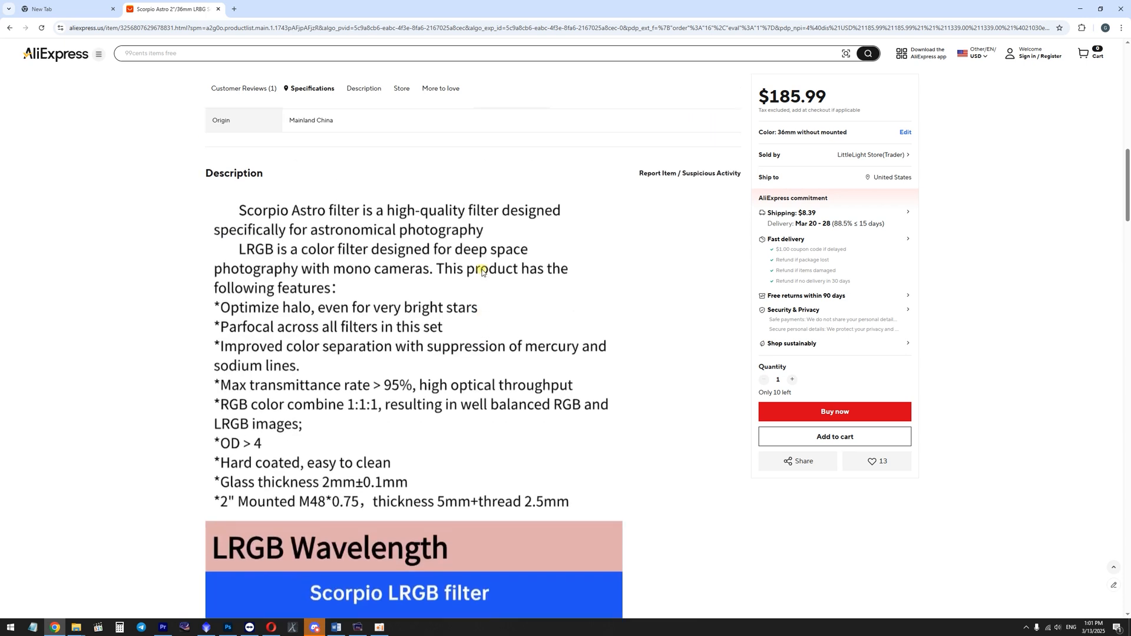
scroll("down", 3)
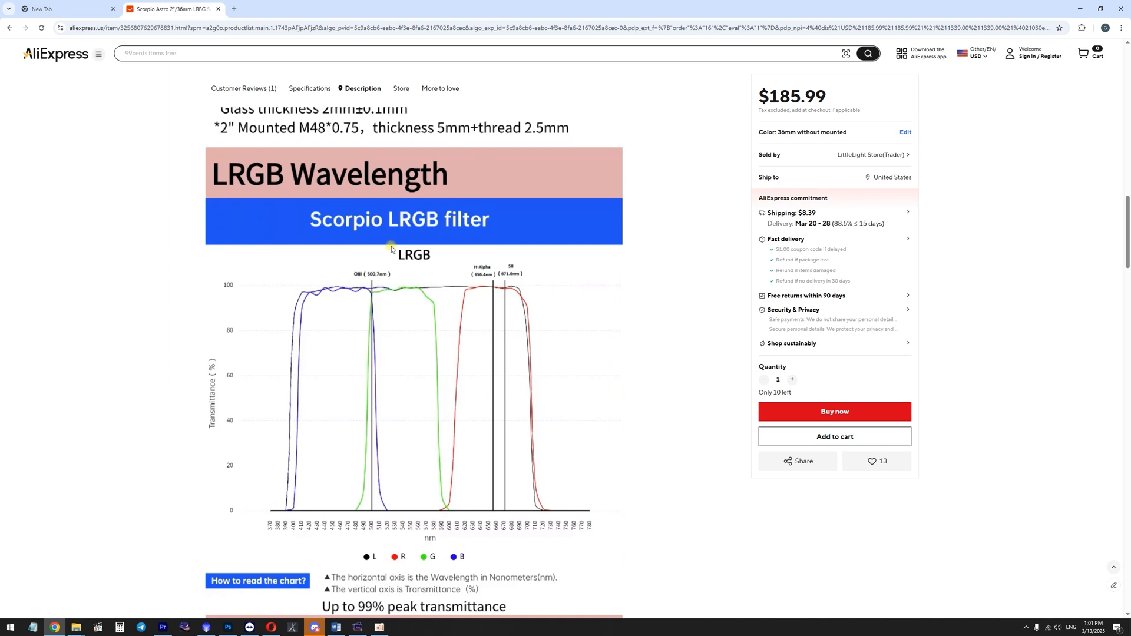
mouse_move(402, 236)
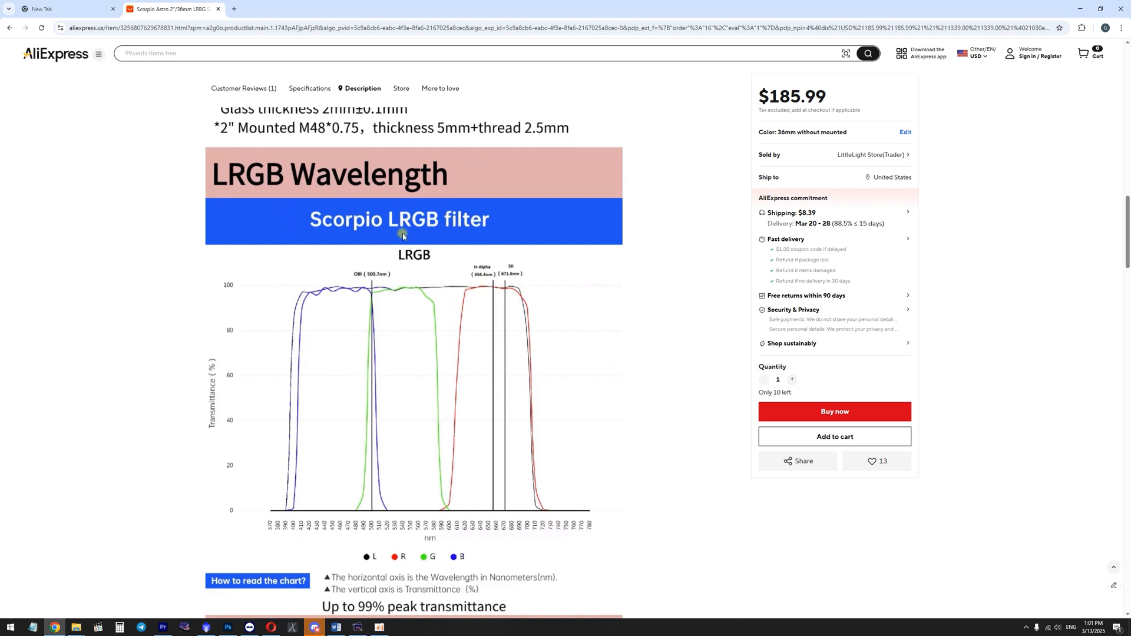
mouse_move(455, 284)
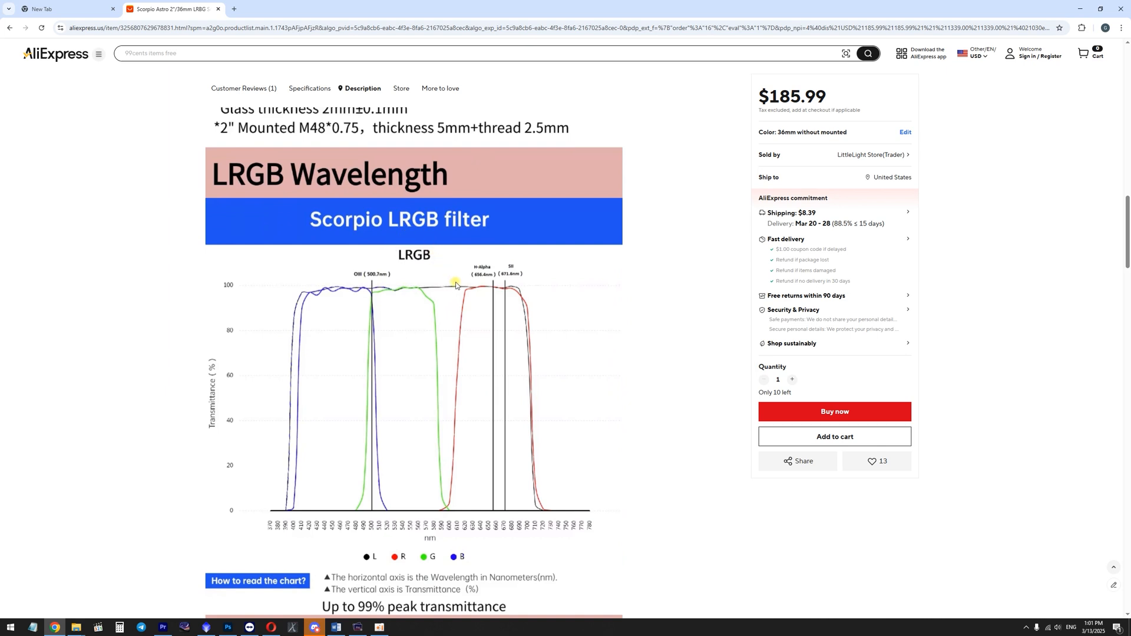
mouse_move(509, 474)
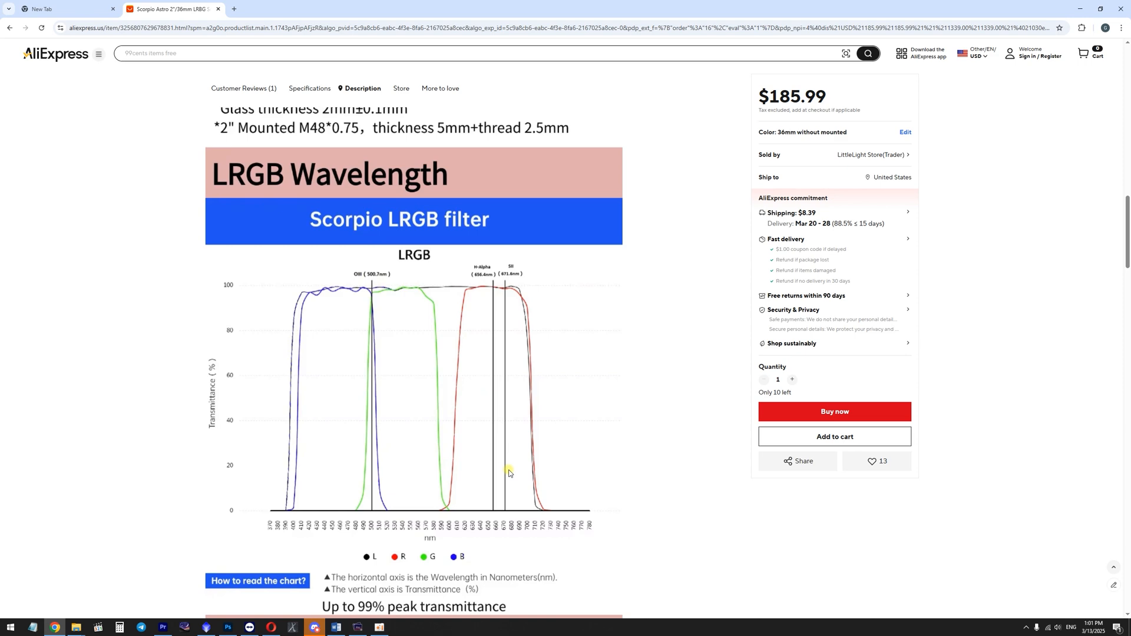
mouse_move(497, 468)
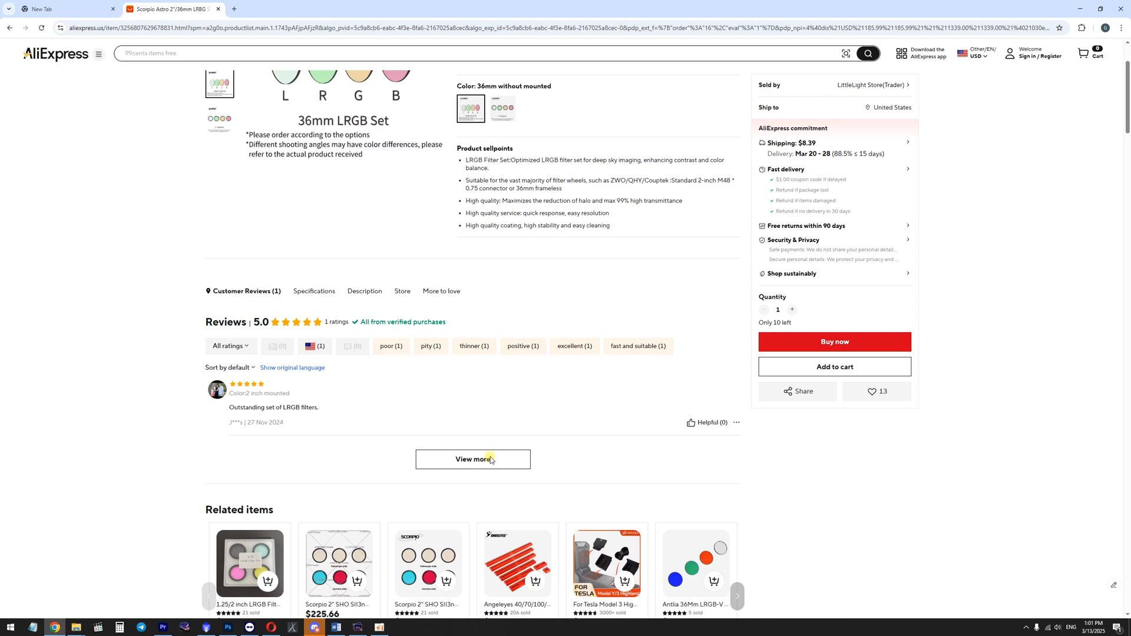
scroll("up", 3)
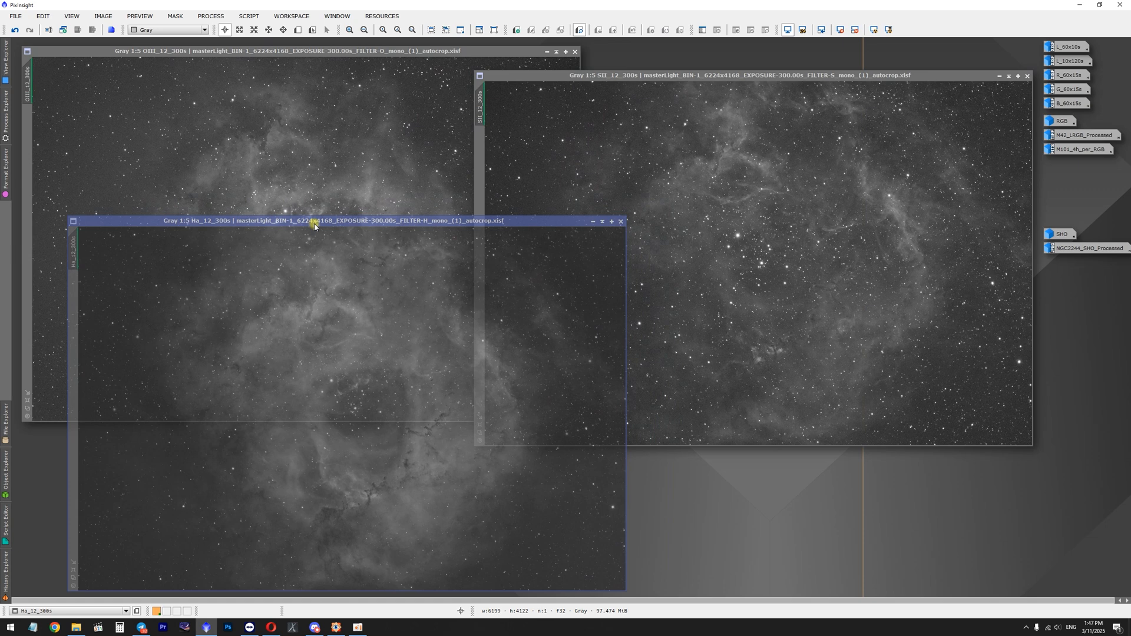
Bring the Ha and OIII Rosette masters forward, then open the NGC2244 SHO processed image
left_click(346, 221)
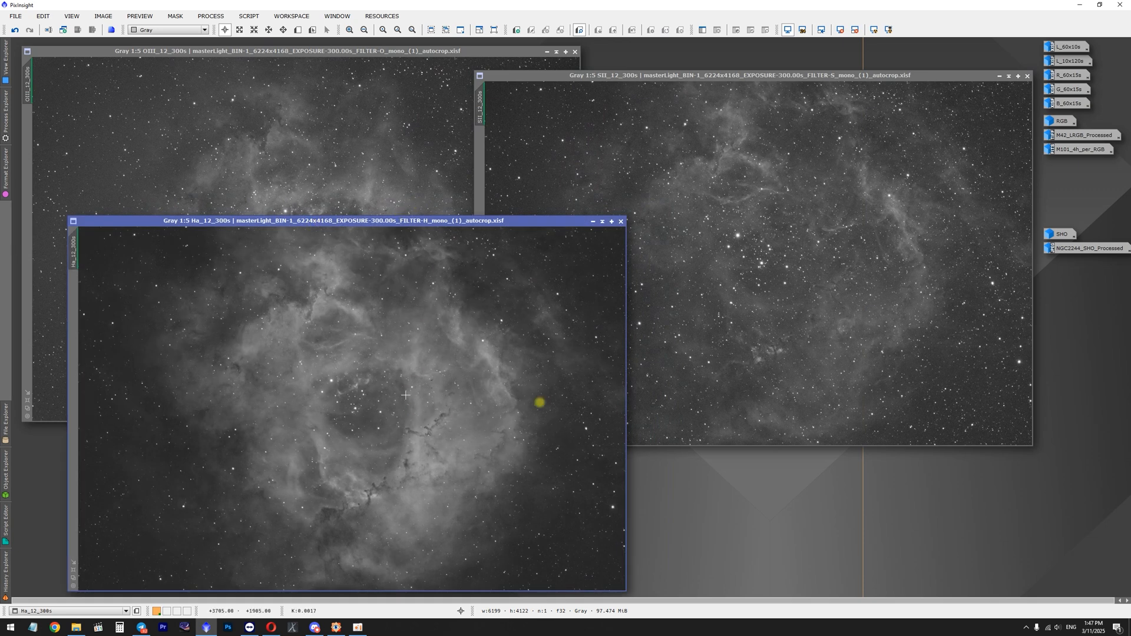
mouse_move(459, 423)
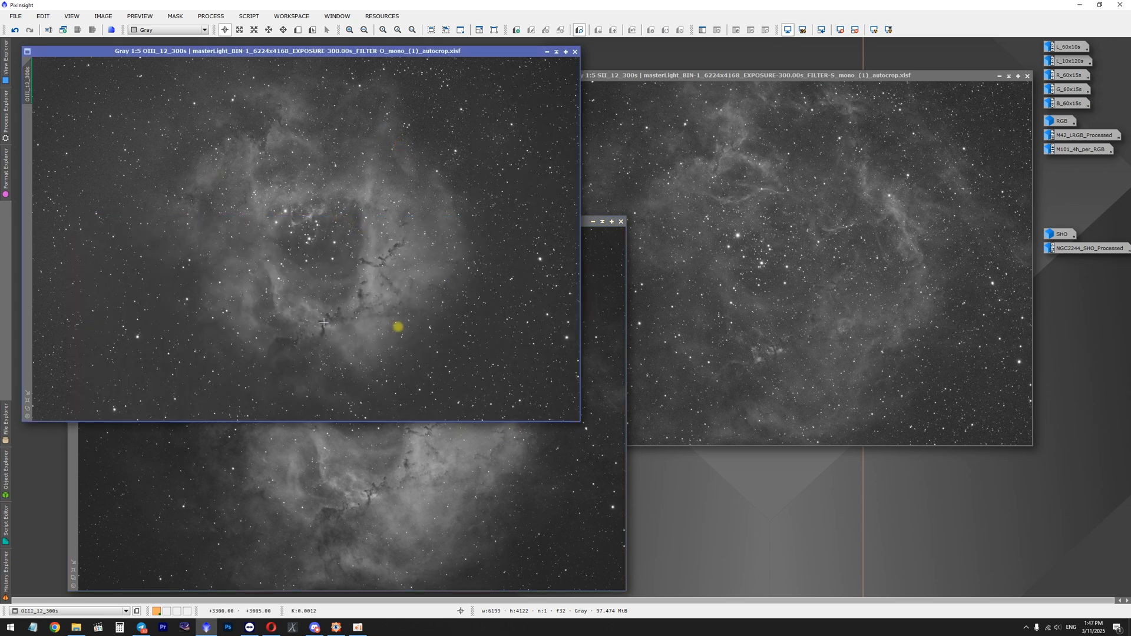
left_click(349, 29)
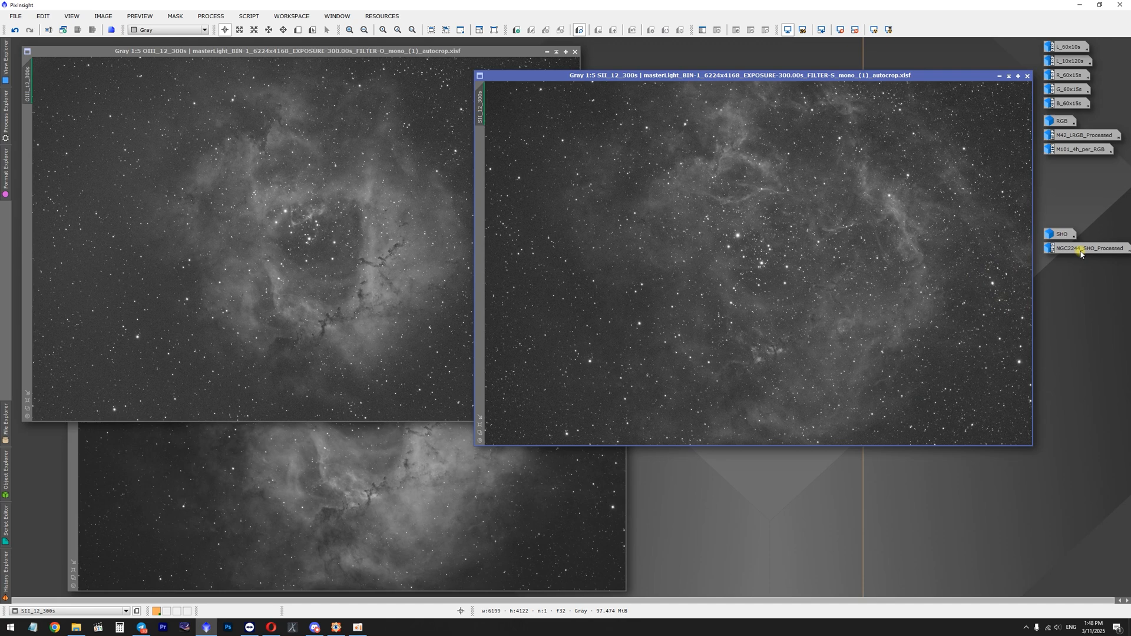
double_click(1084, 249)
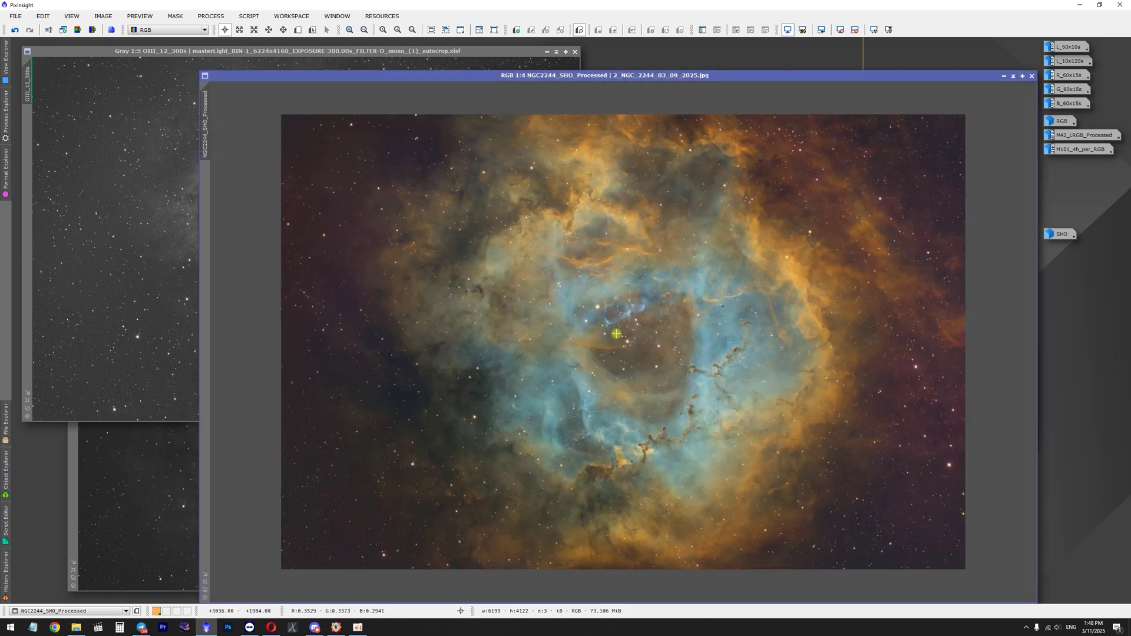
mouse_move(634, 325)
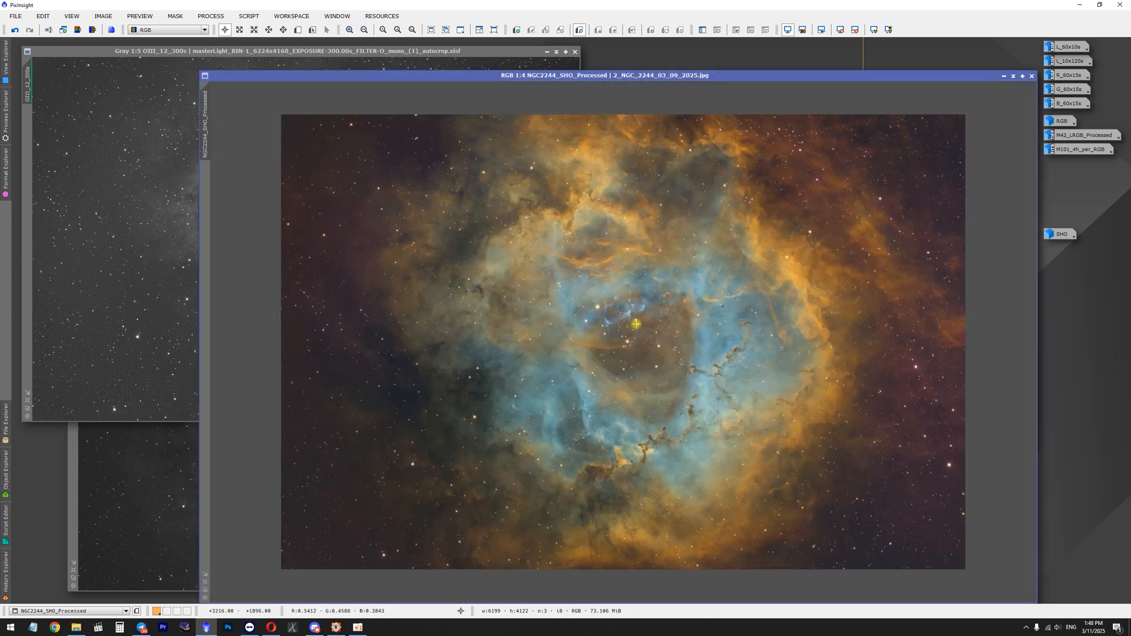
mouse_move(686, 174)
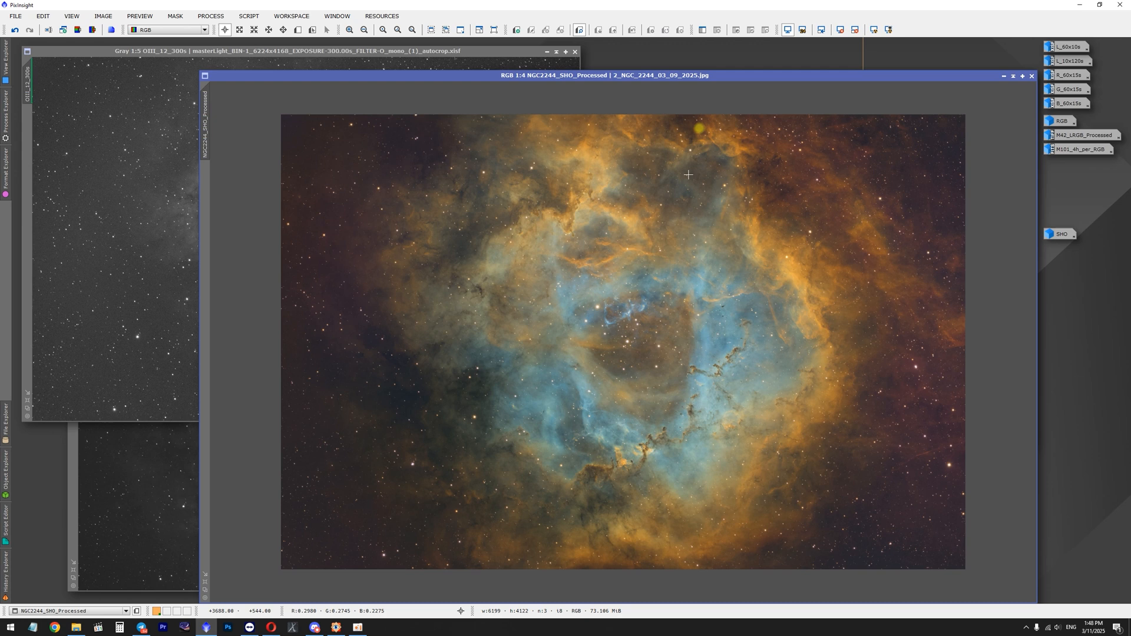
mouse_move(656, 280)
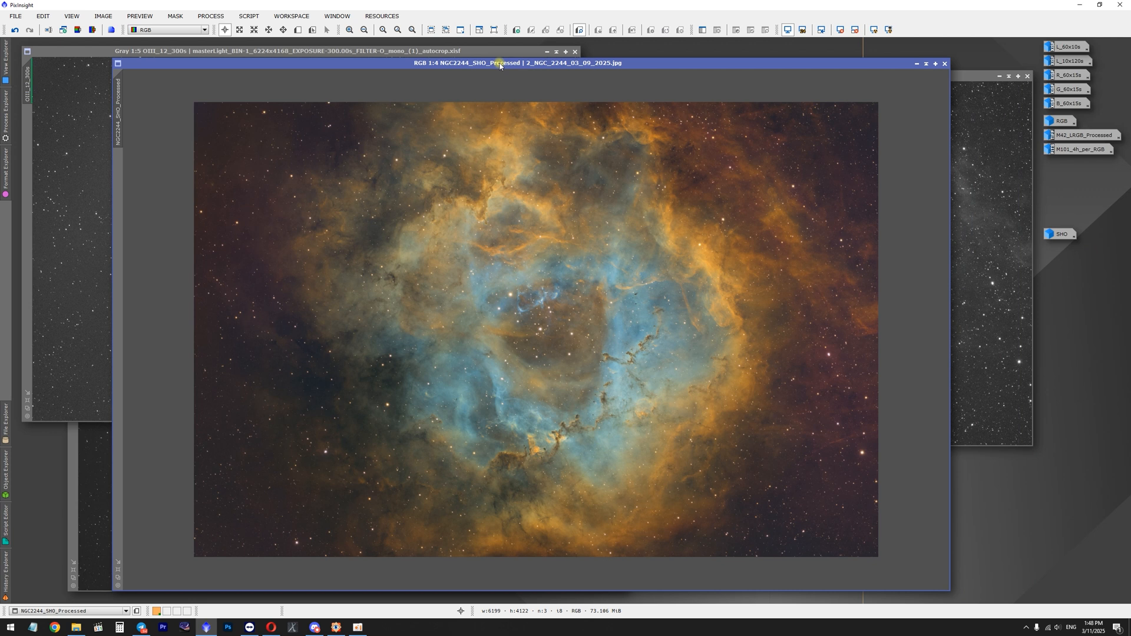
mouse_move(574, 254)
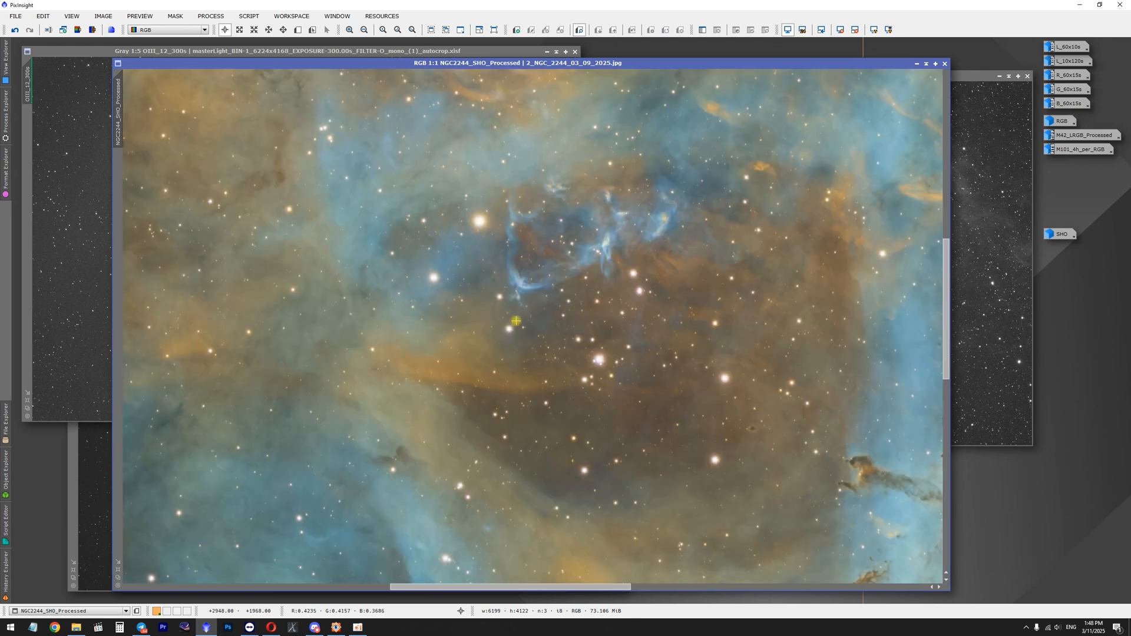
Zoom back out from the central cluster to show the whole Rosette nebula
left_click(364, 30)
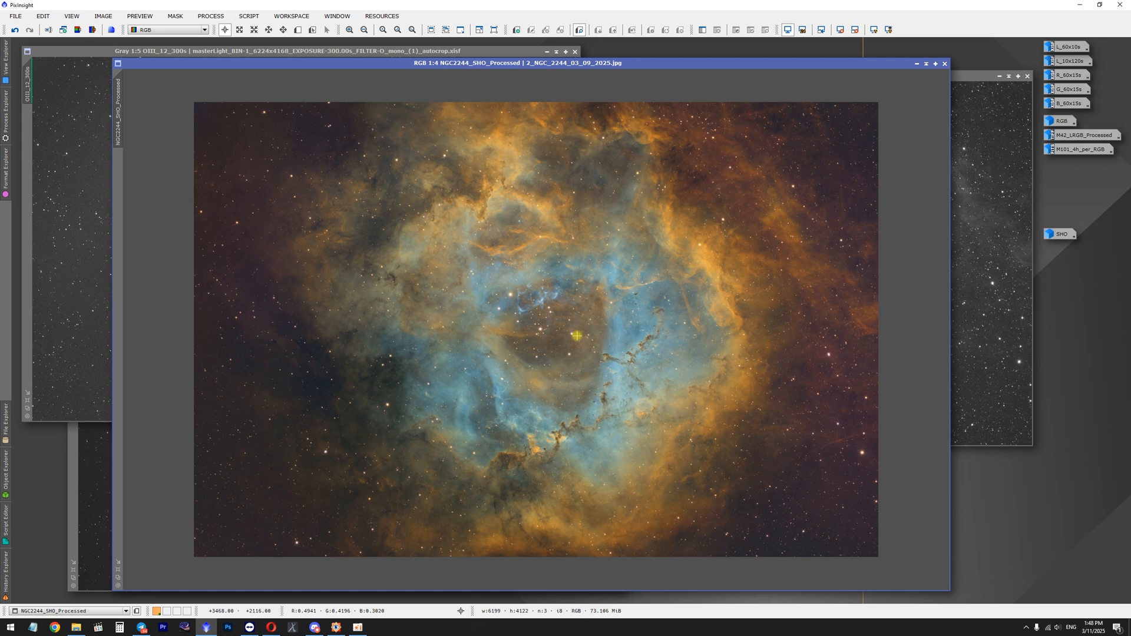
mouse_move(700, 270)
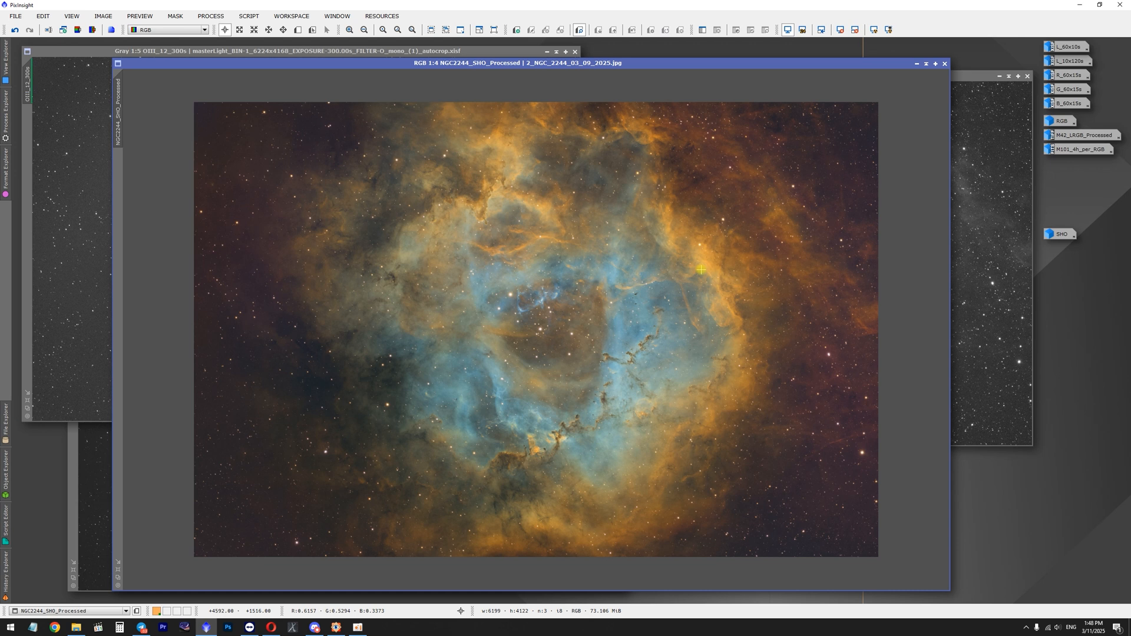
mouse_move(697, 268)
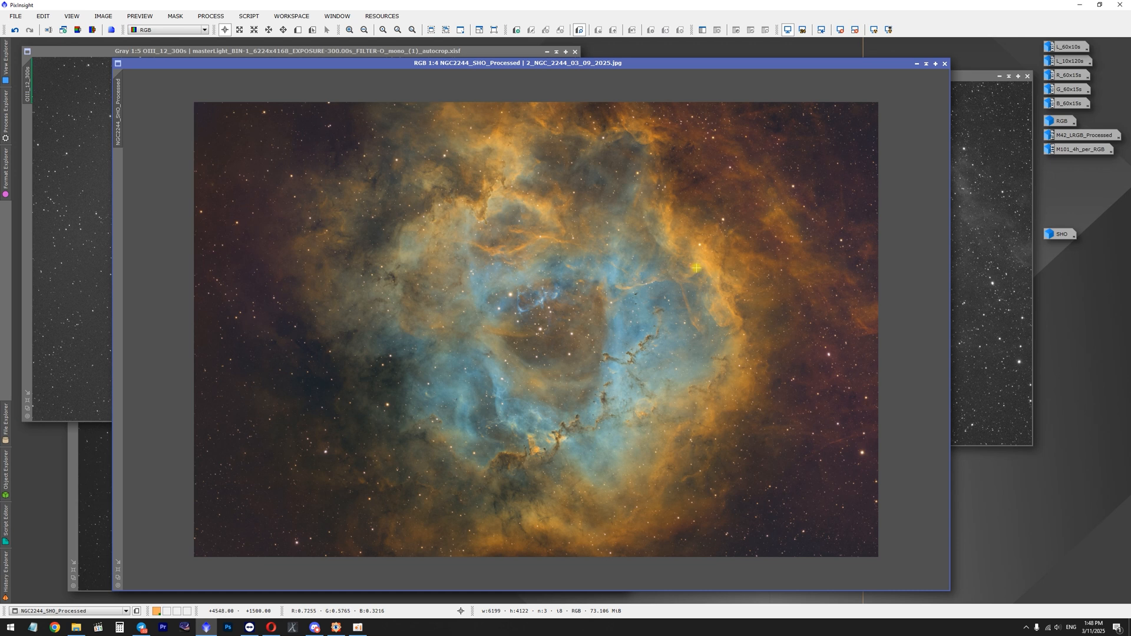
mouse_move(686, 262)
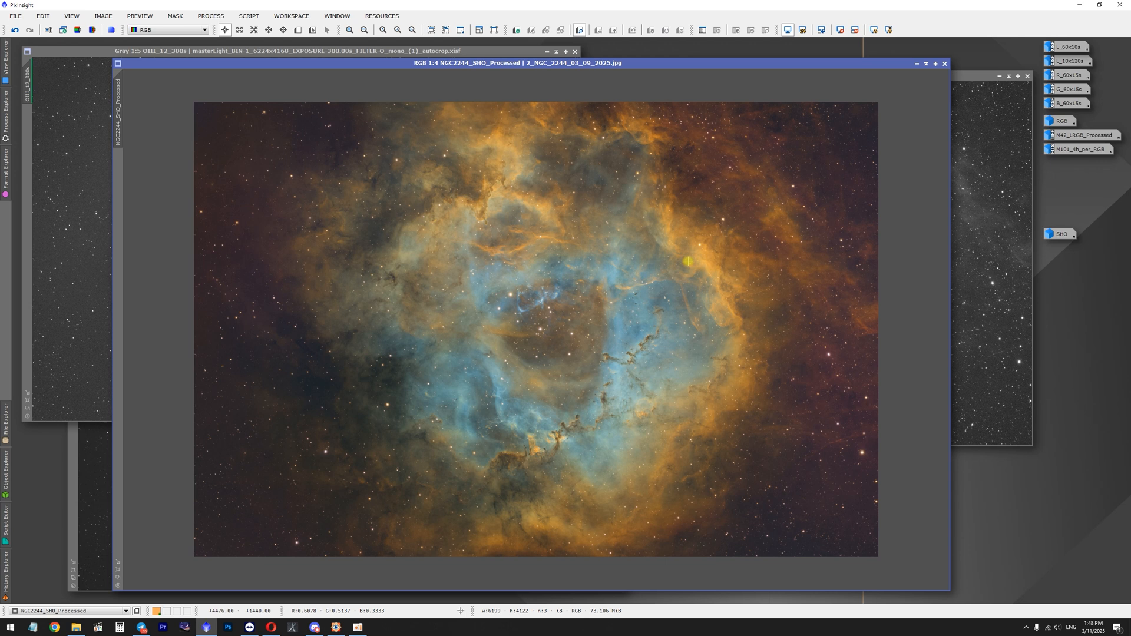
mouse_move(881, 75)
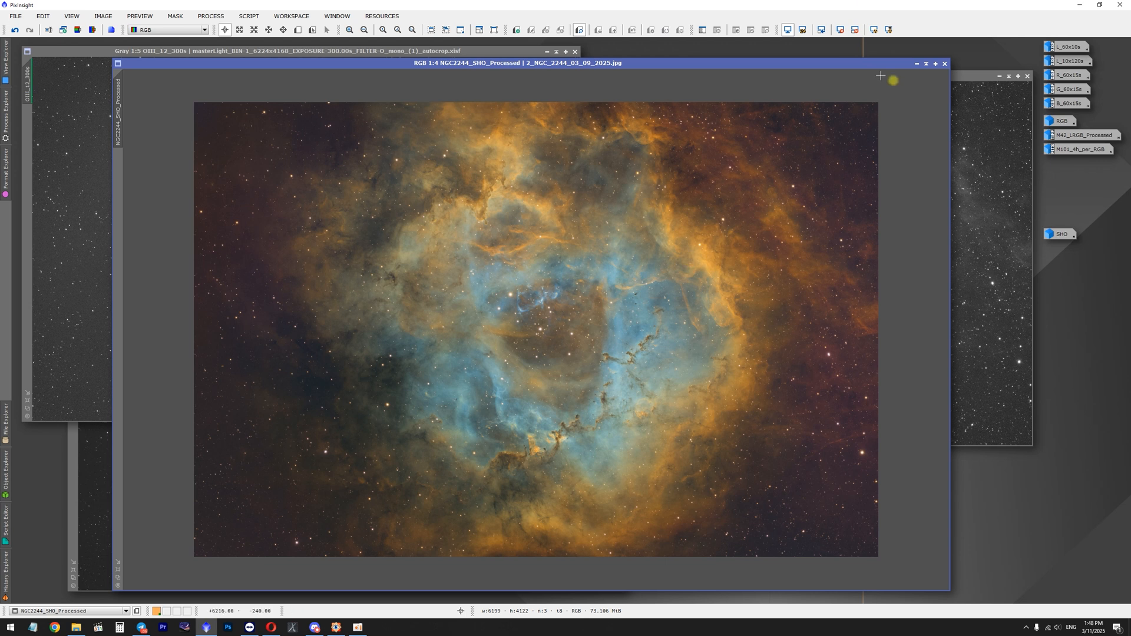
mouse_move(994, 16)
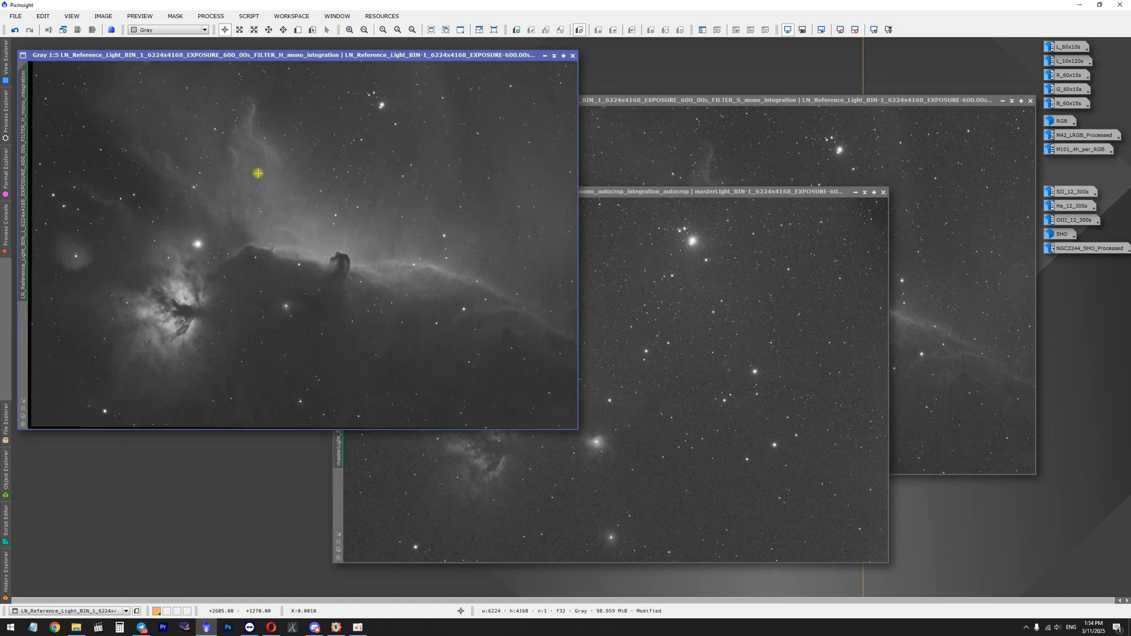
mouse_move(613, 157)
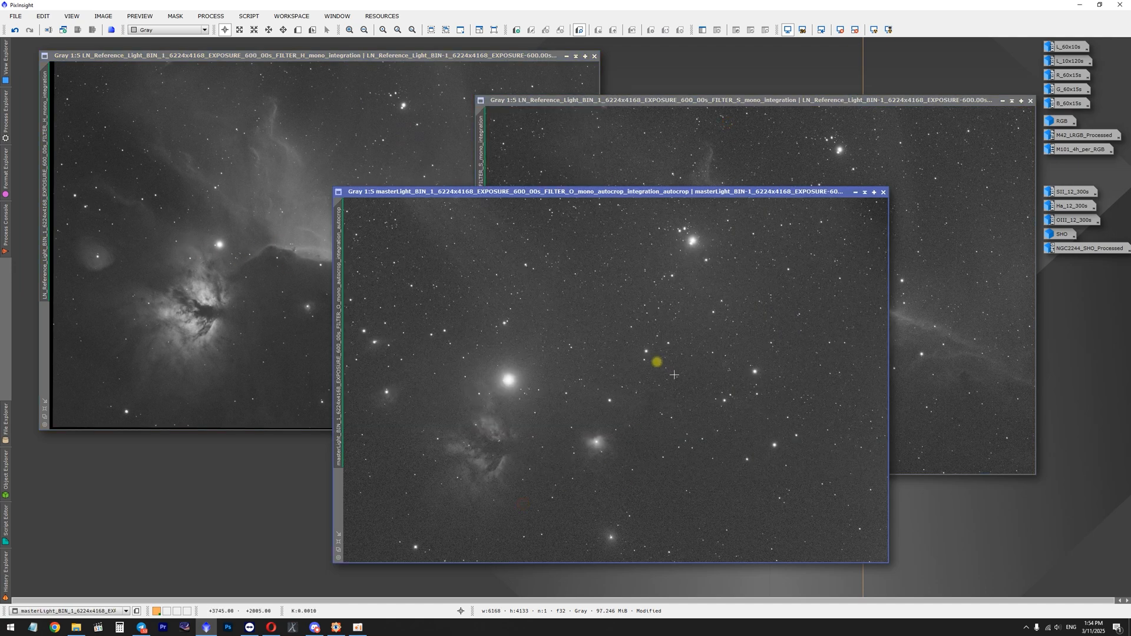
mouse_move(366, 162)
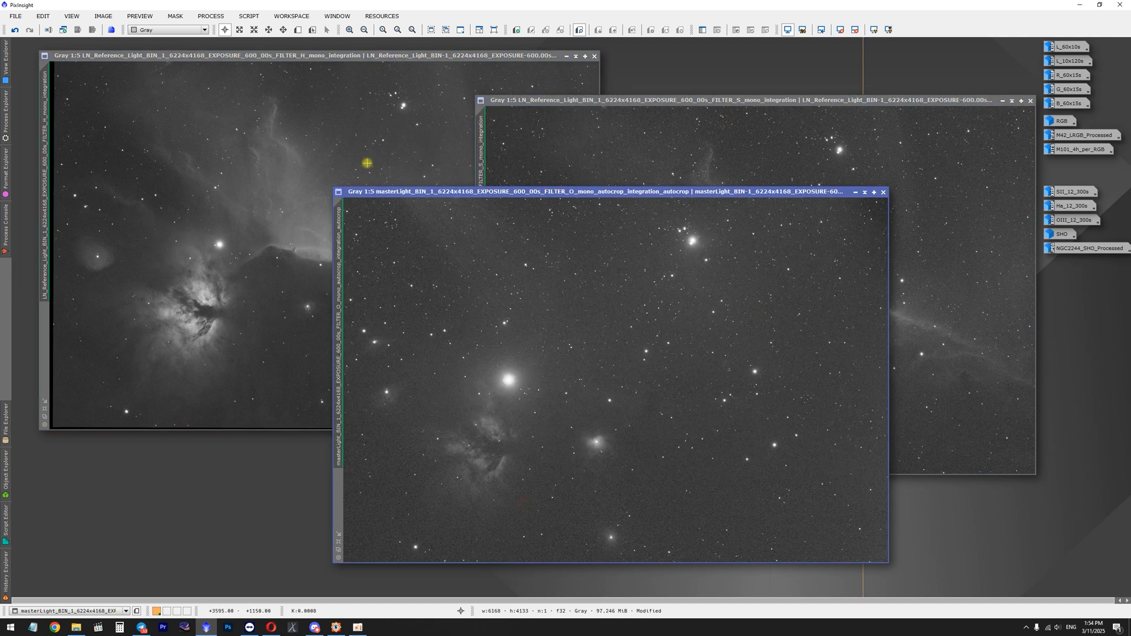
mouse_move(363, 160)
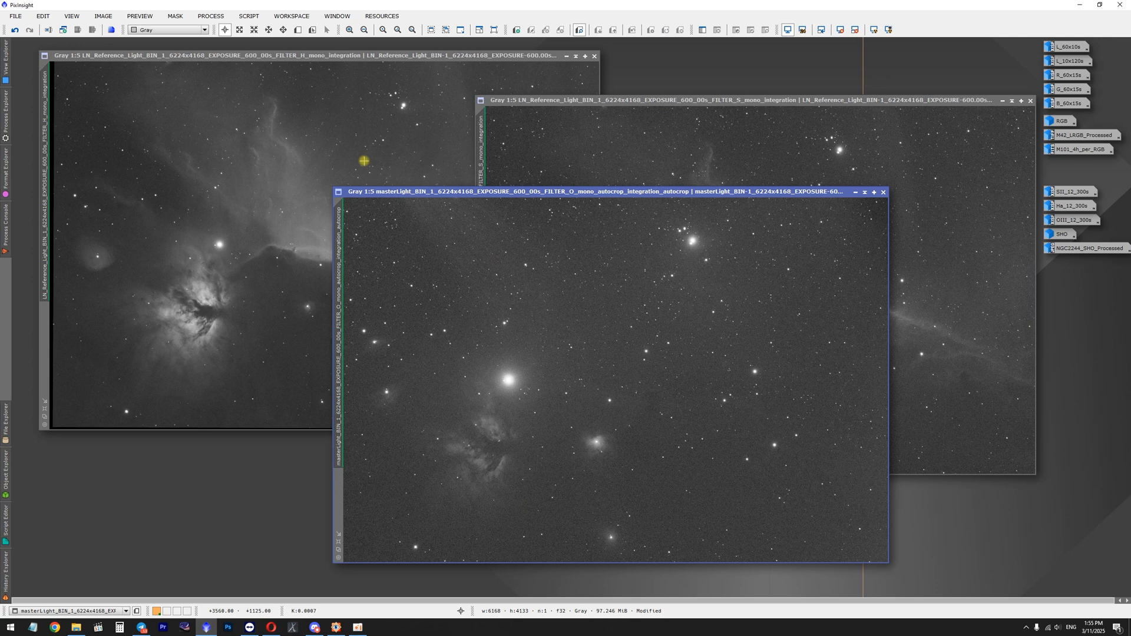
mouse_move(208, 191)
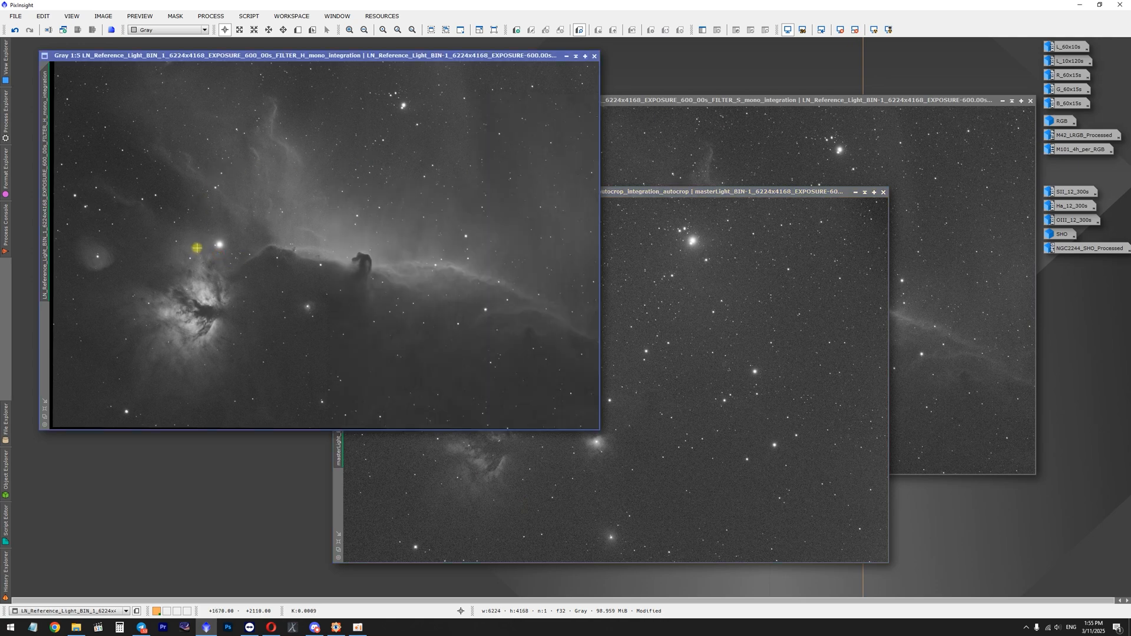
mouse_move(135, 254)
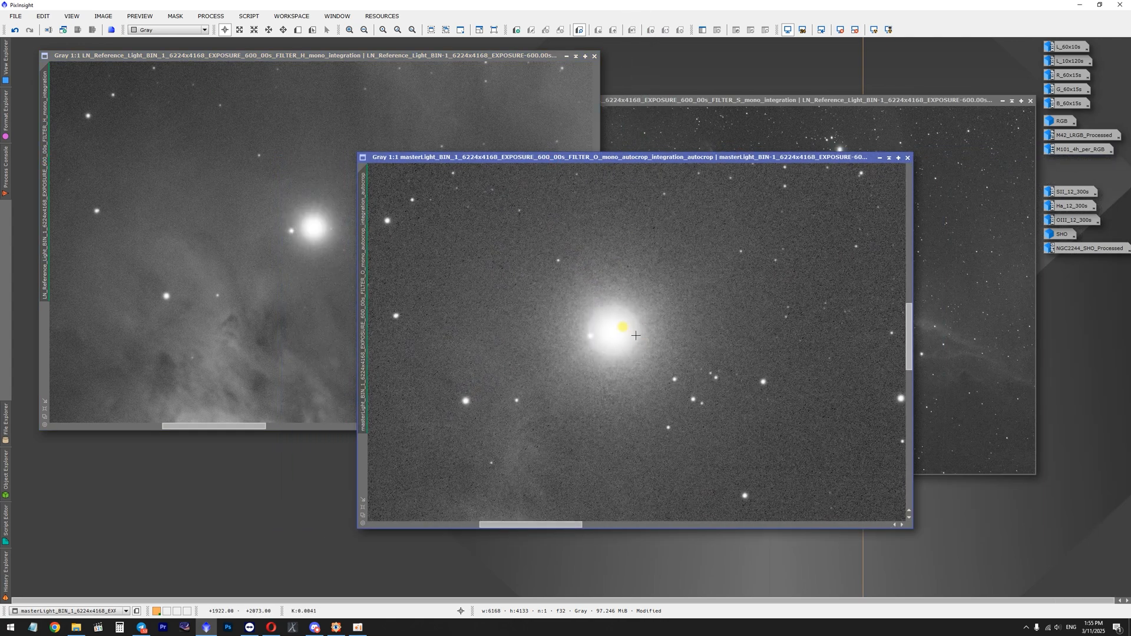
mouse_move(596, 319)
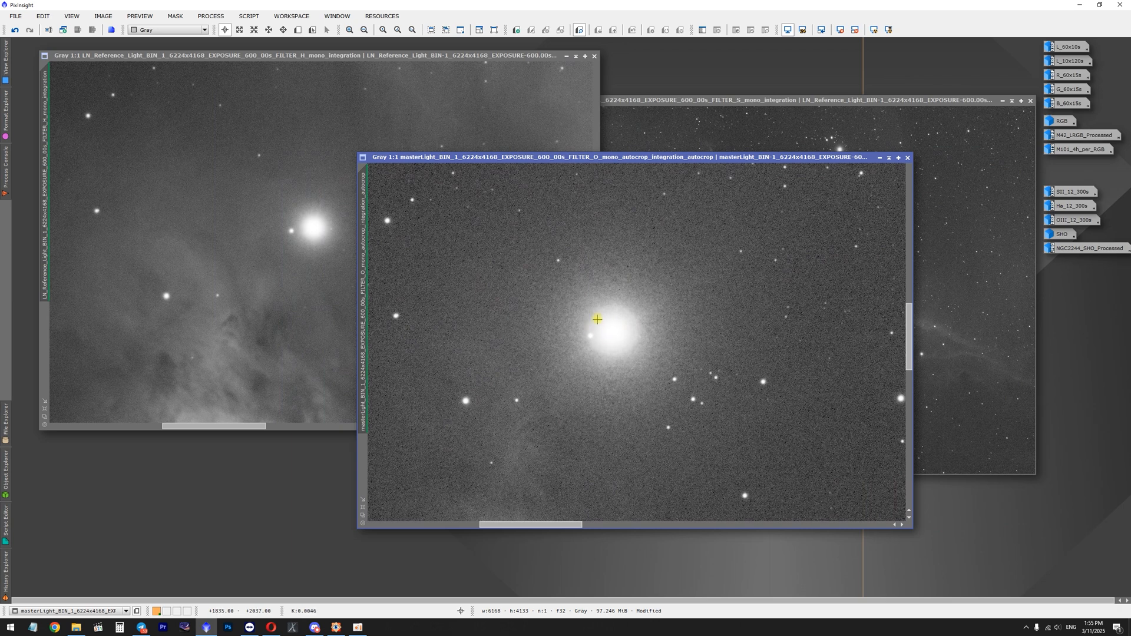
mouse_move(597, 325)
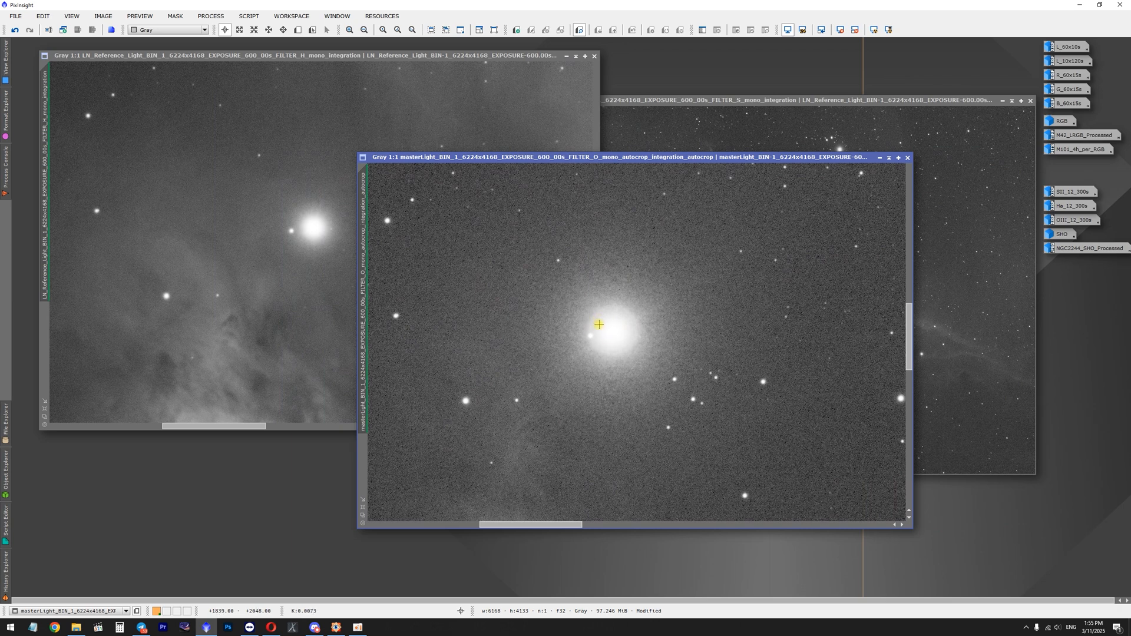
mouse_move(611, 283)
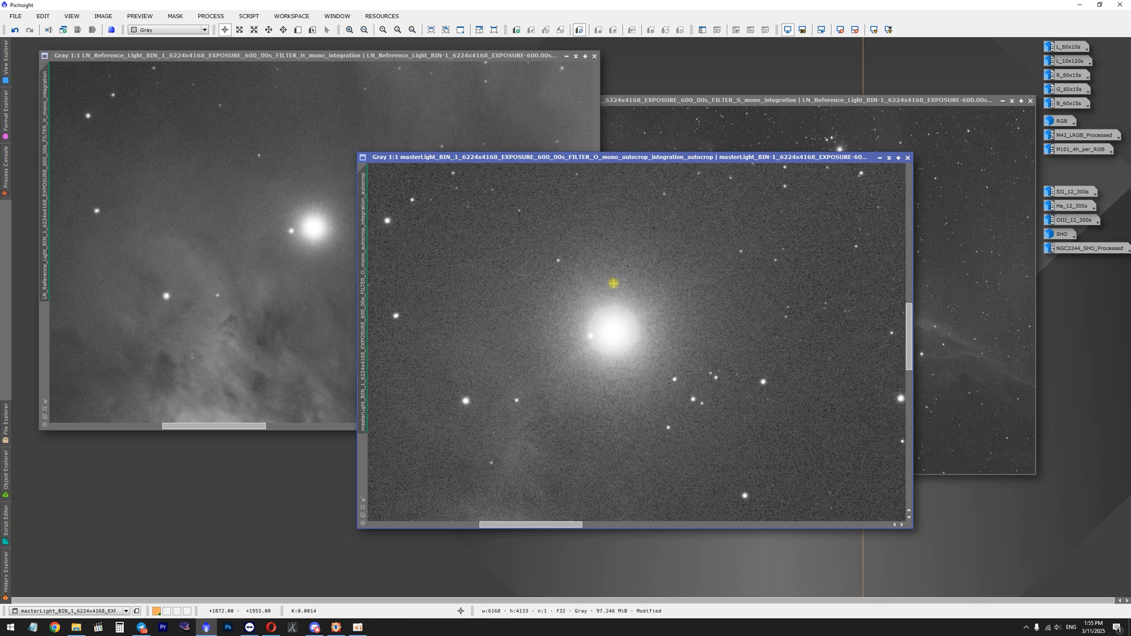
mouse_move(640, 307)
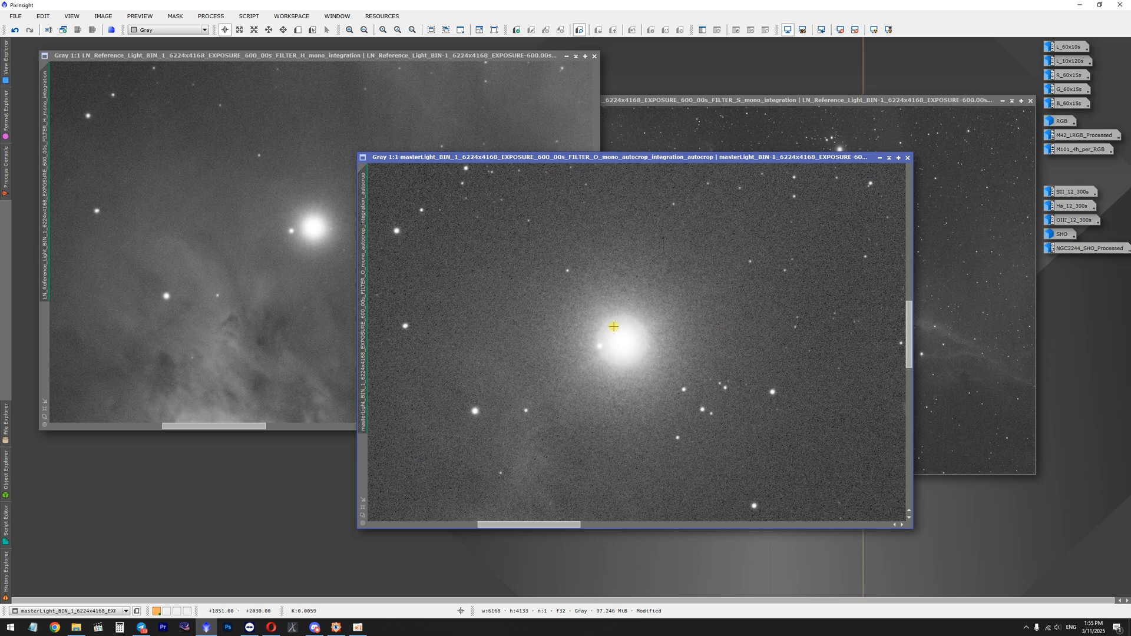
mouse_move(551, 354)
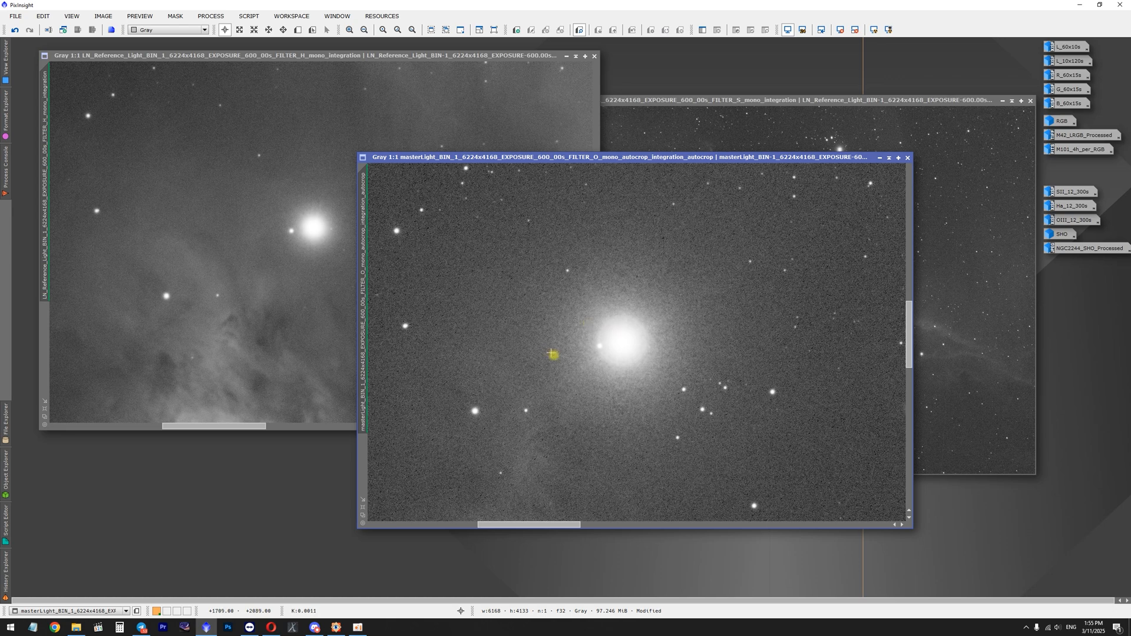